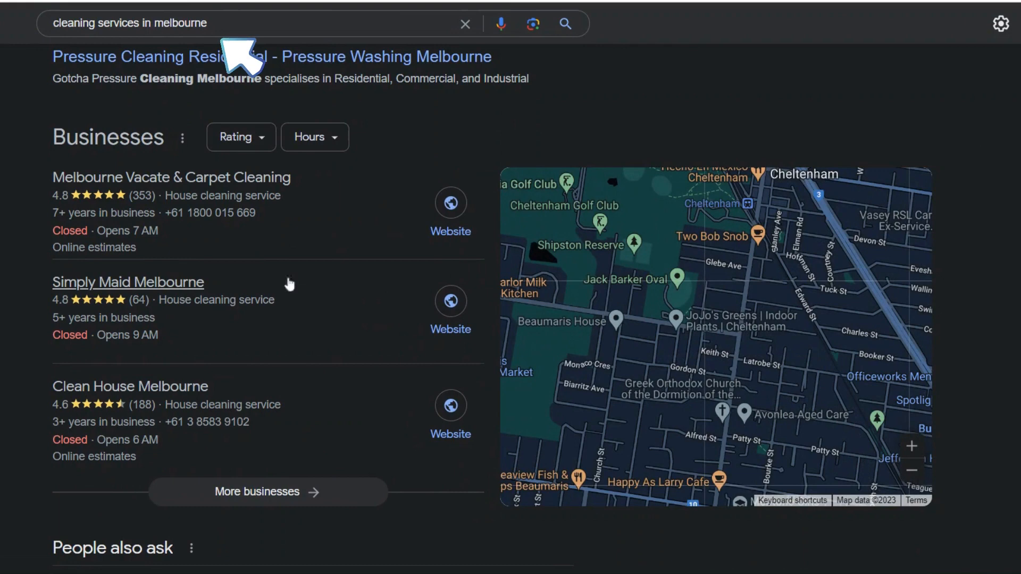
mouse_move(328, 497)
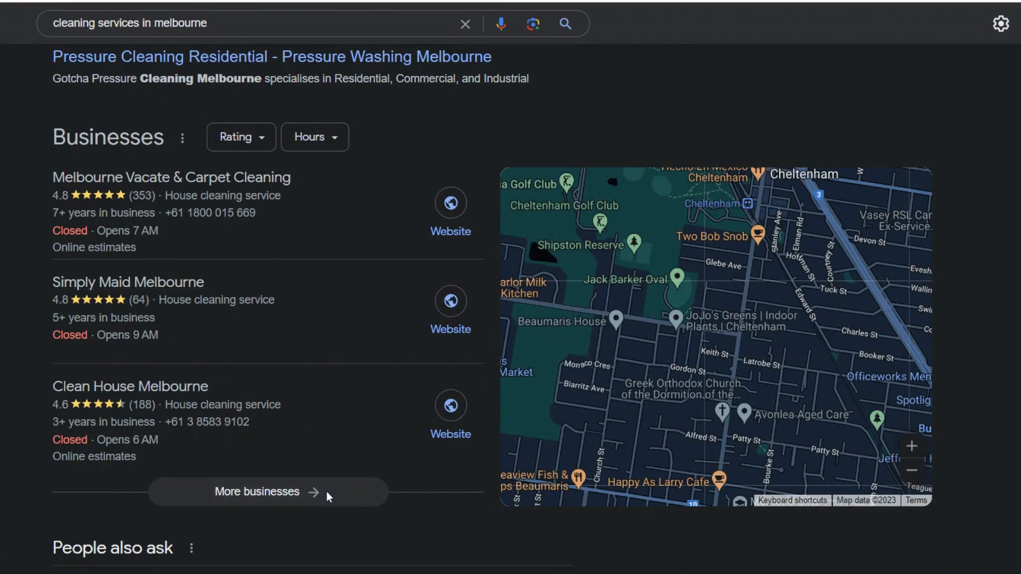
Replace the search query with 'google account sign up'
left_click(256, 491)
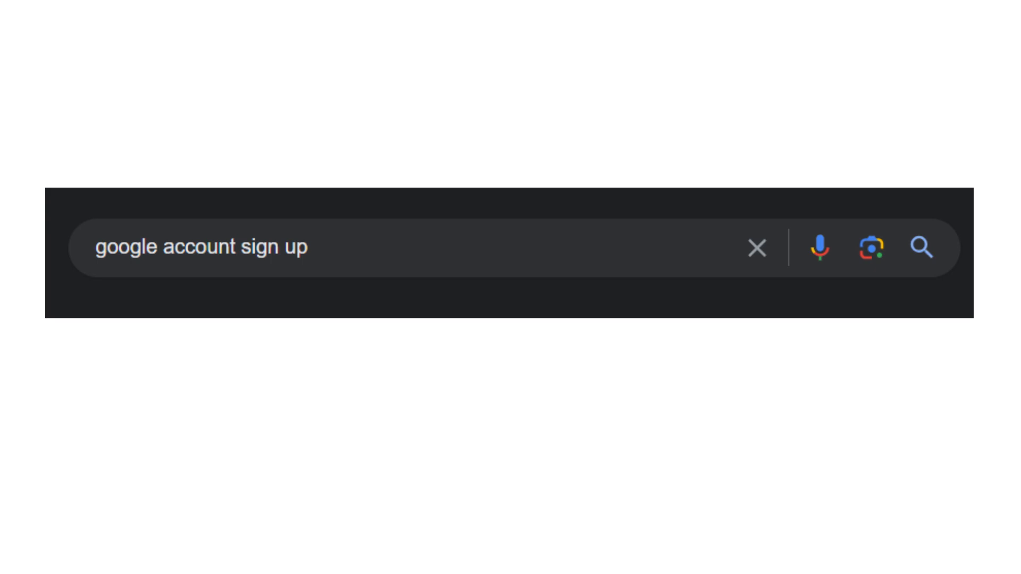
Start creating a new Google account for work or business use
left_click(922, 247)
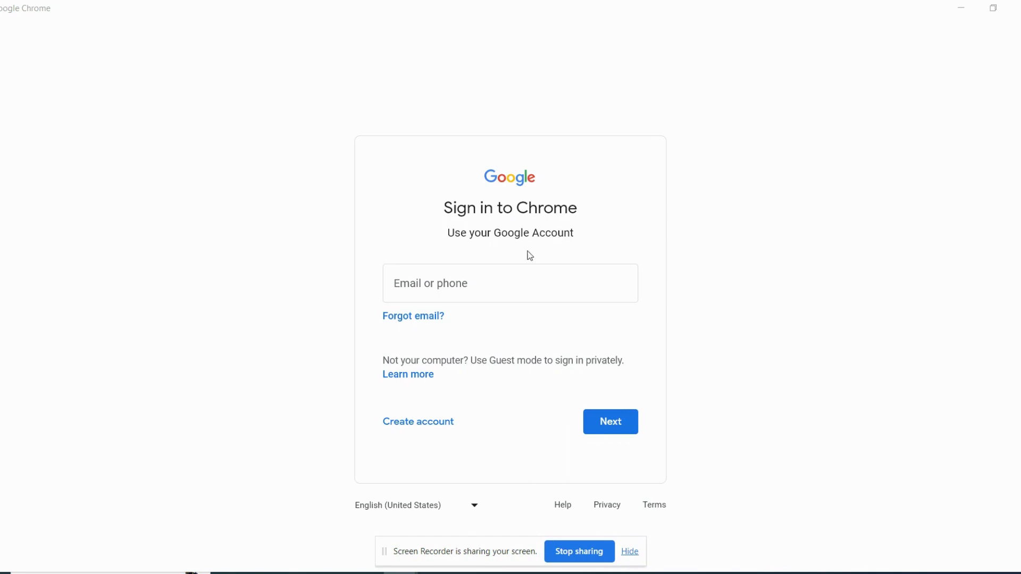
mouse_move(443, 229)
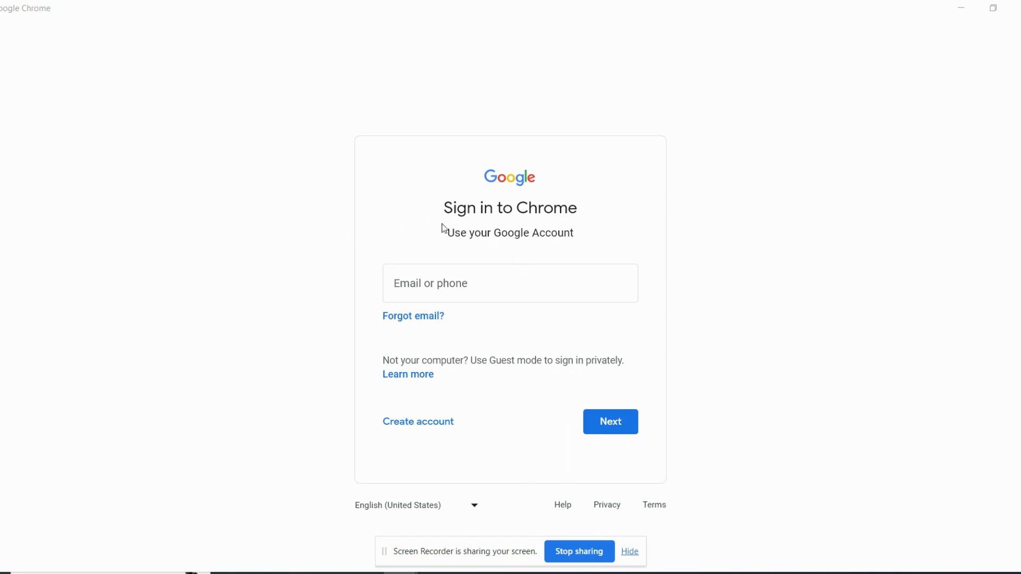
mouse_move(426, 282)
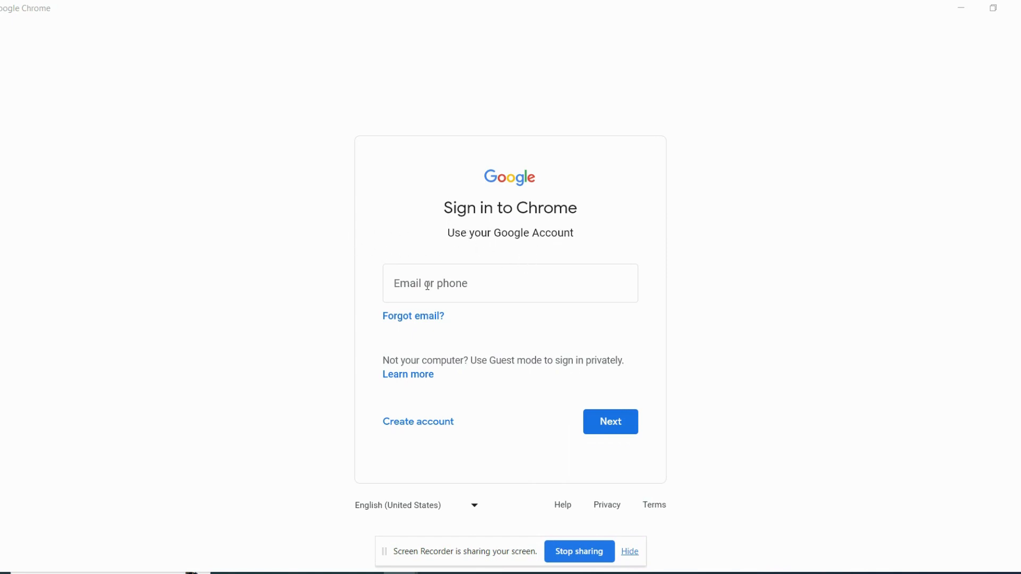
mouse_move(596, 291)
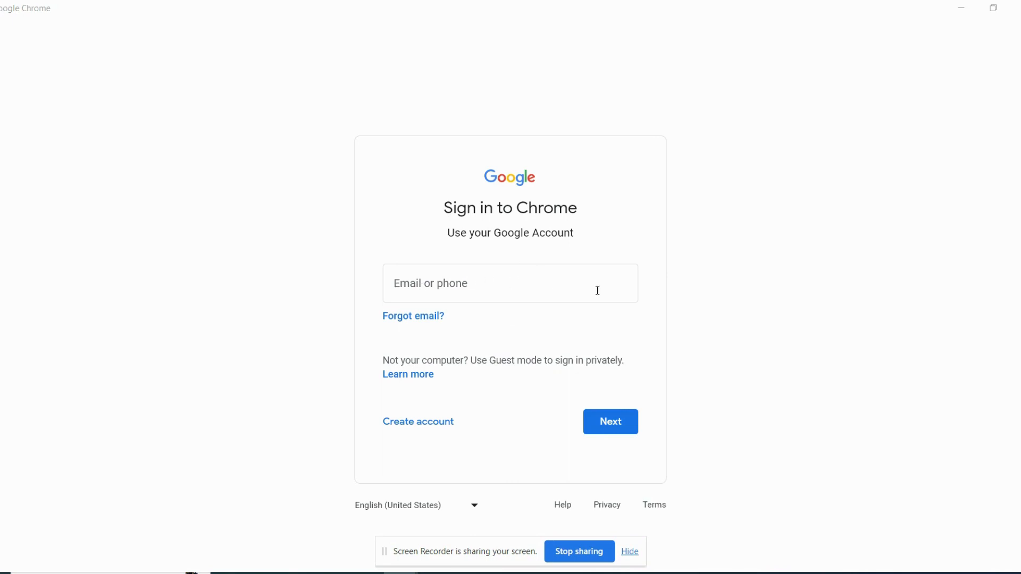
mouse_move(418, 421)
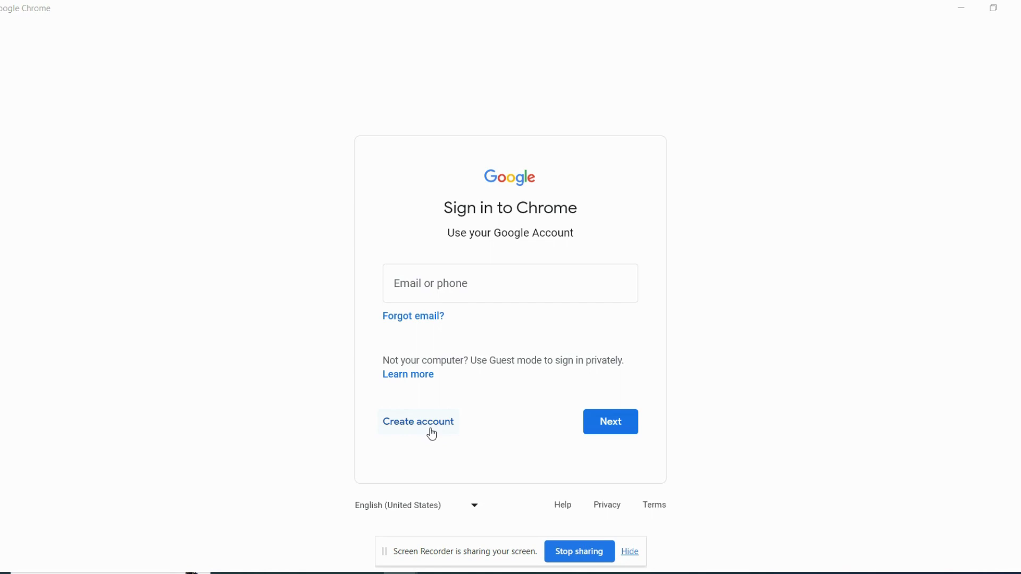
left_click(417, 422)
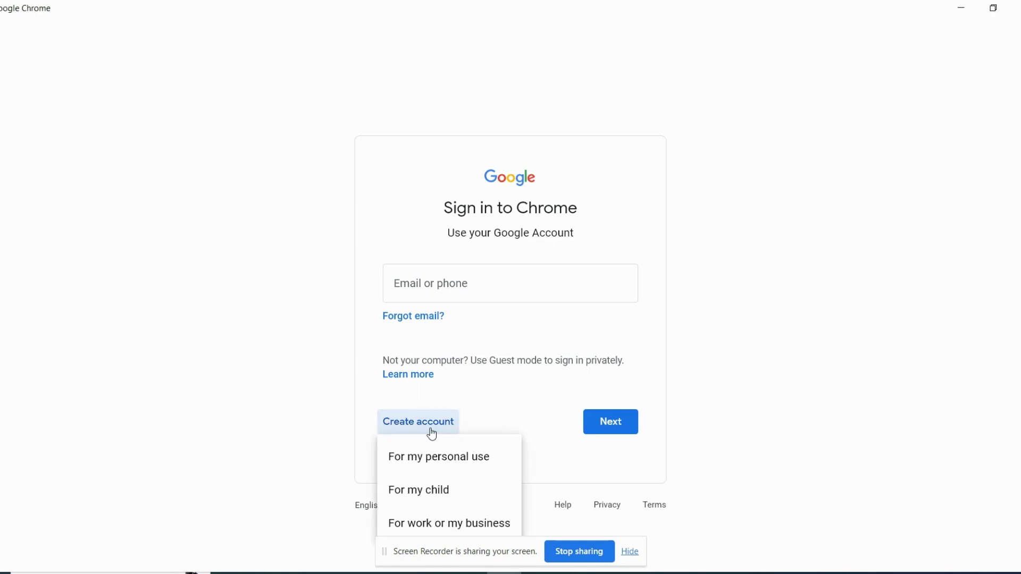
mouse_move(419, 489)
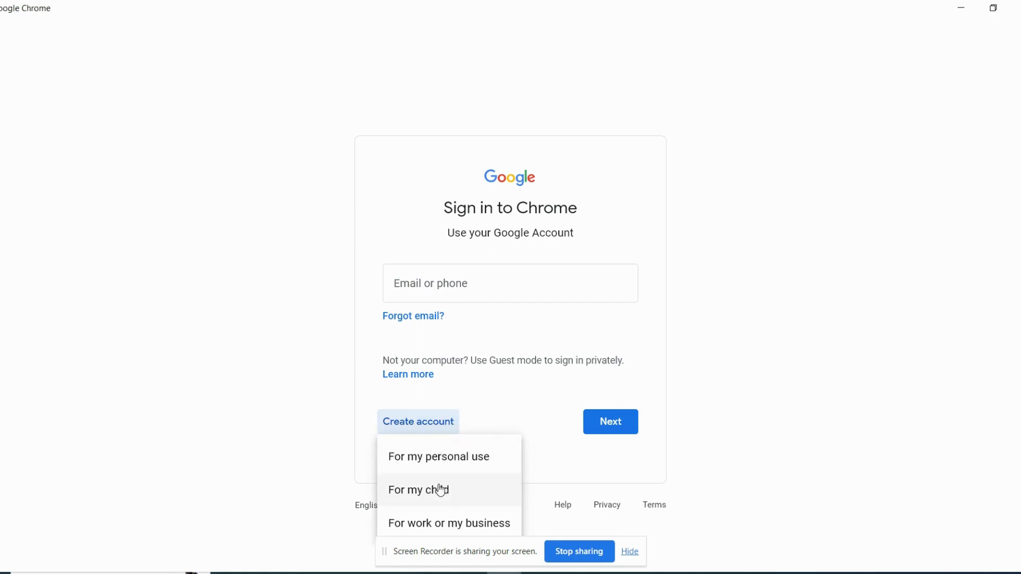
mouse_move(493, 527)
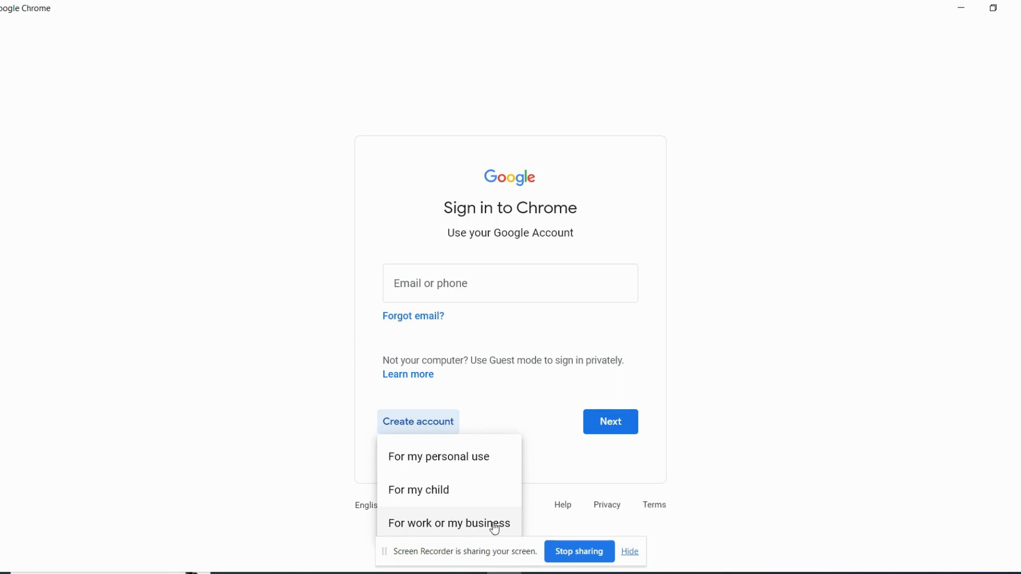
left_click(367, 506)
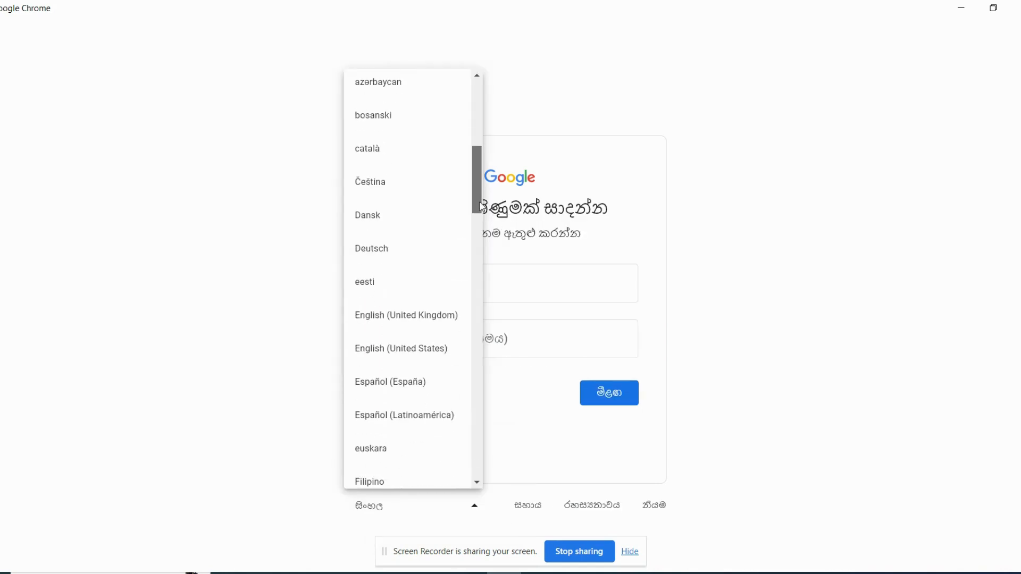
scroll("down", 3)
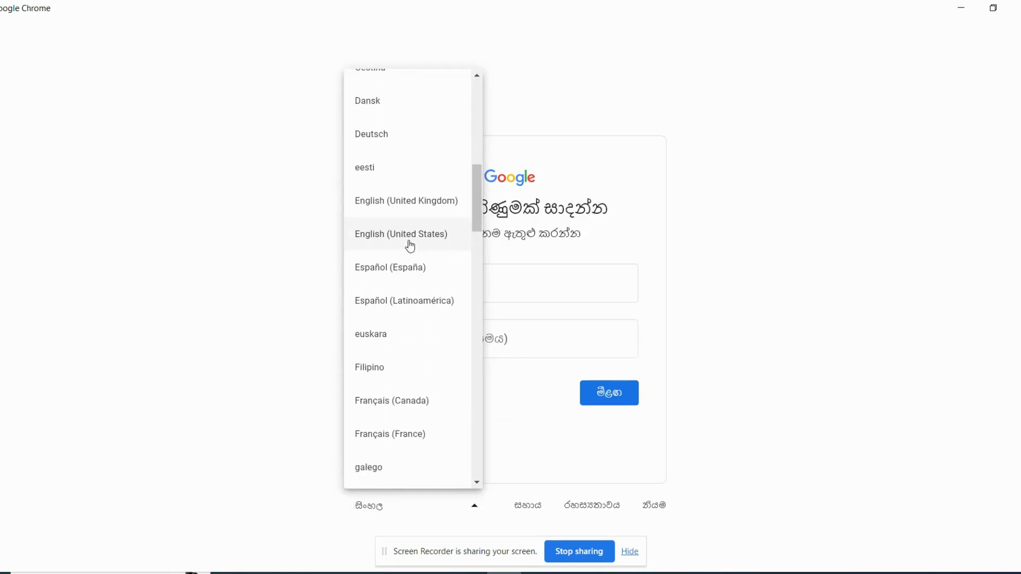
Switch to English (United States) and enter the name Miracle Gifting
left_click(401, 234)
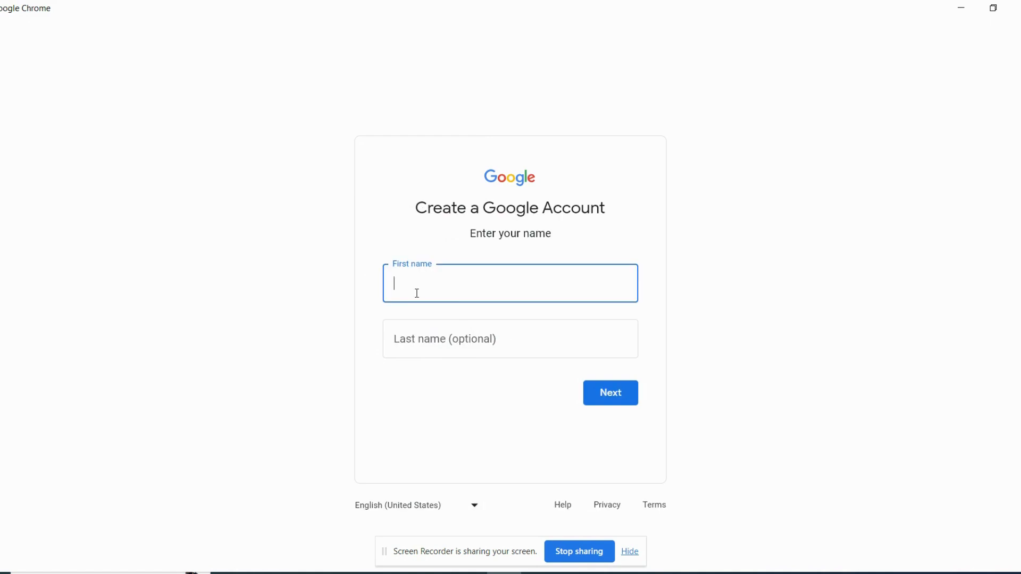
type("Mira")
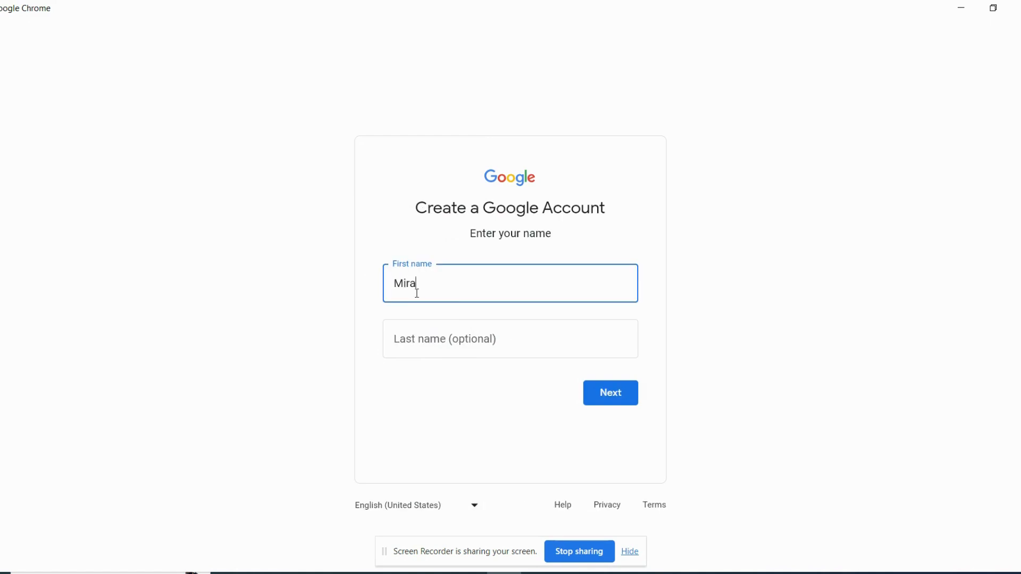
type("Gifting")
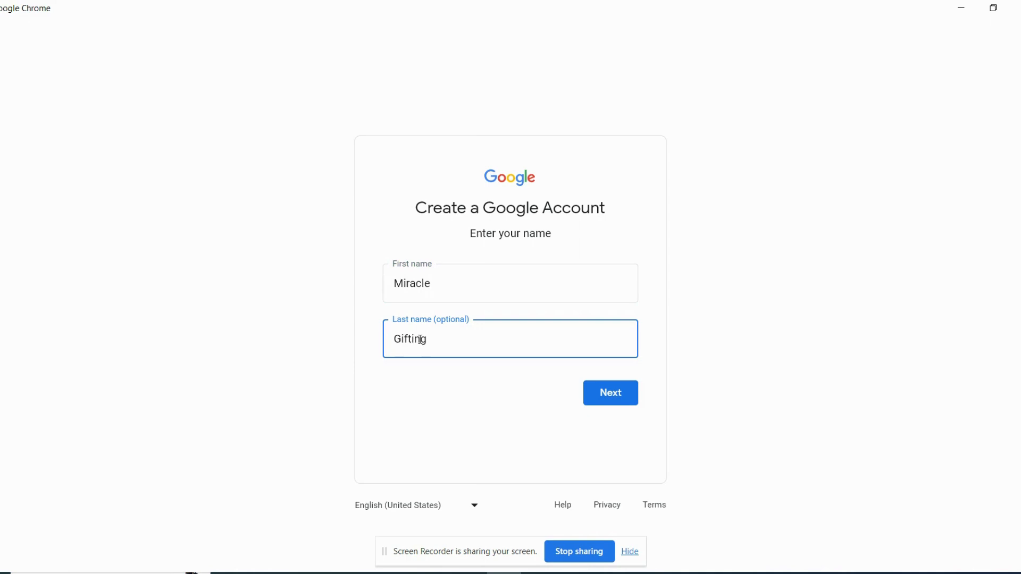
mouse_move(610, 393)
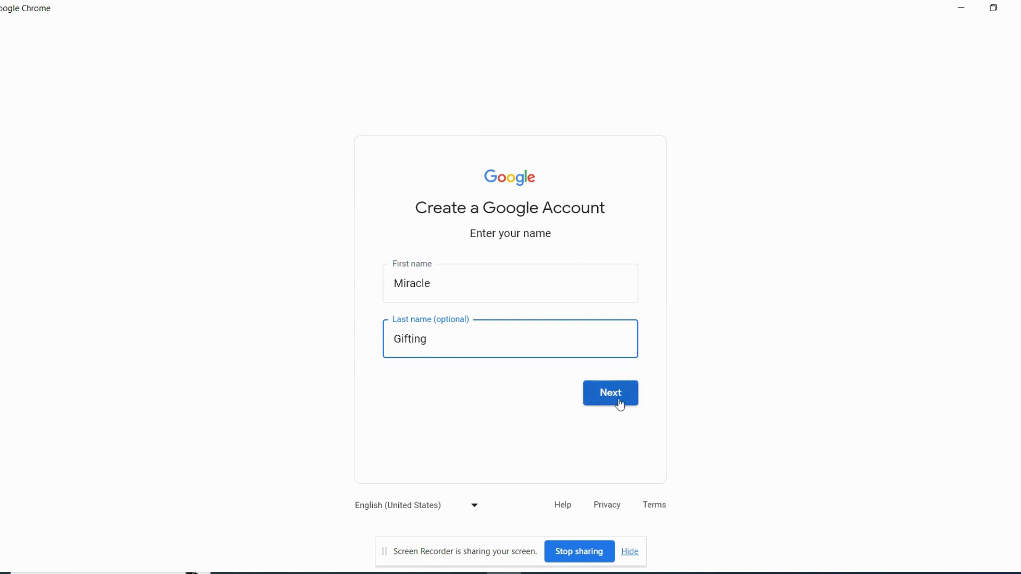
left_click(610, 393)
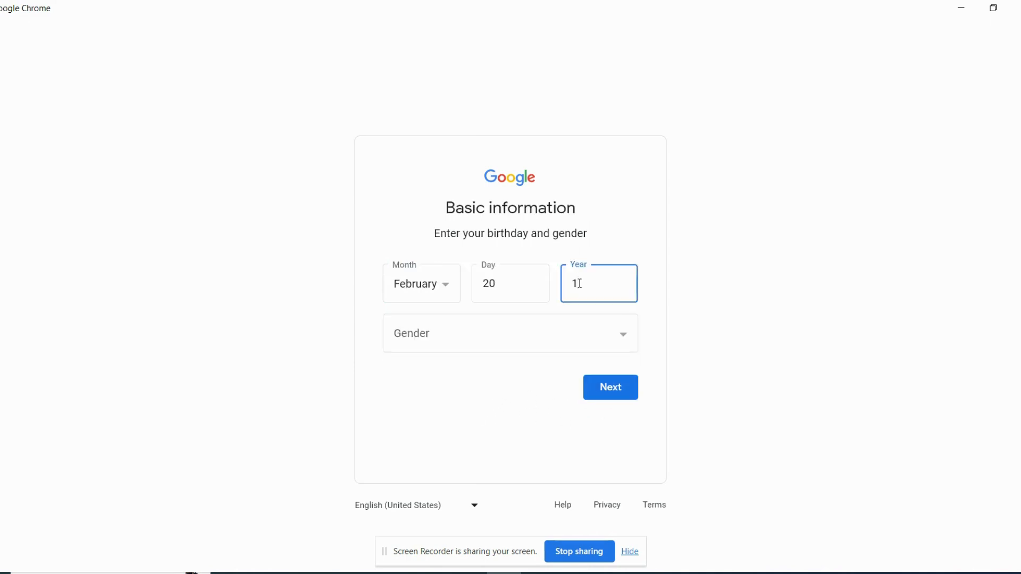
type("99")
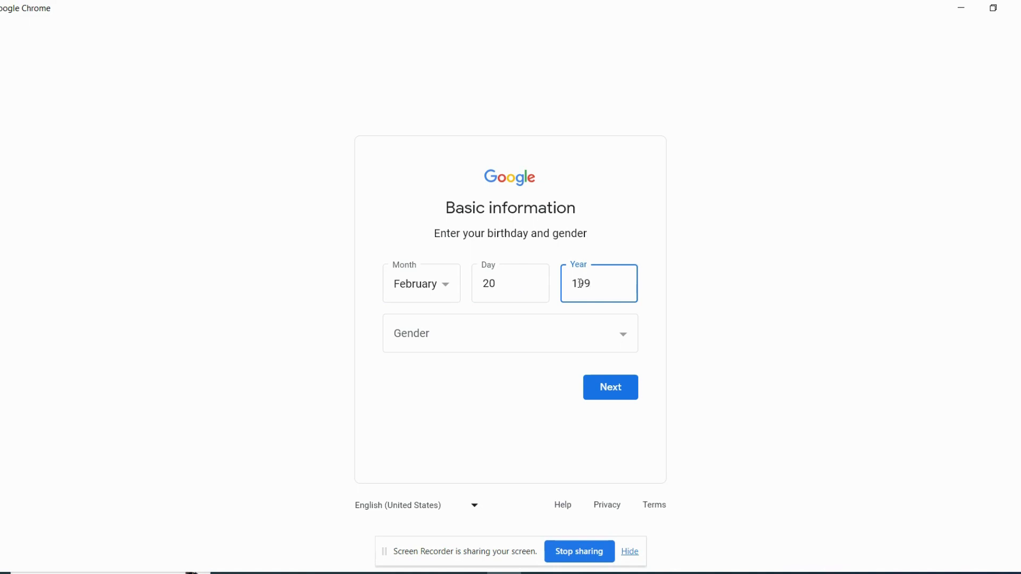
left_click(609, 387)
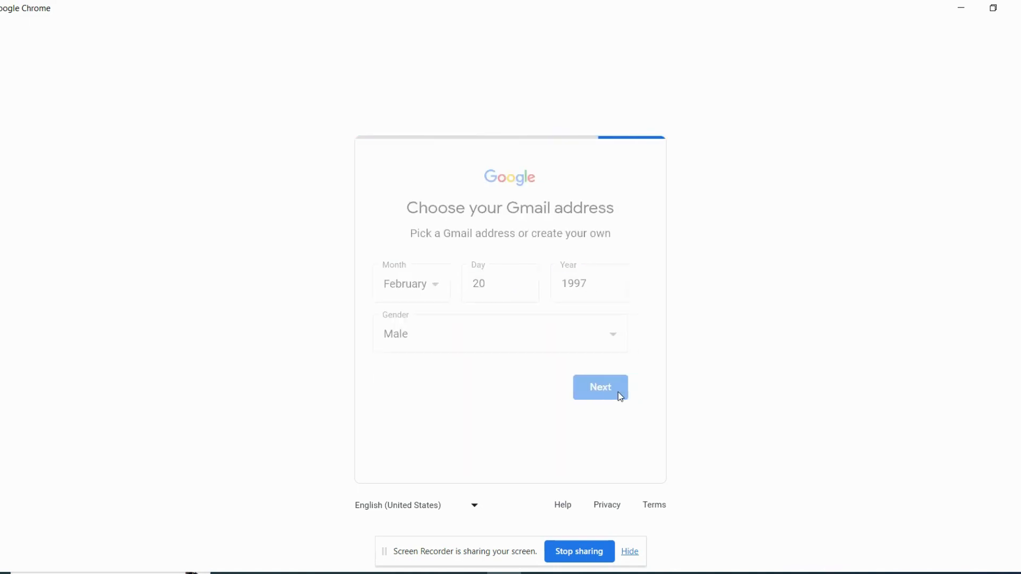
left_click(600, 387)
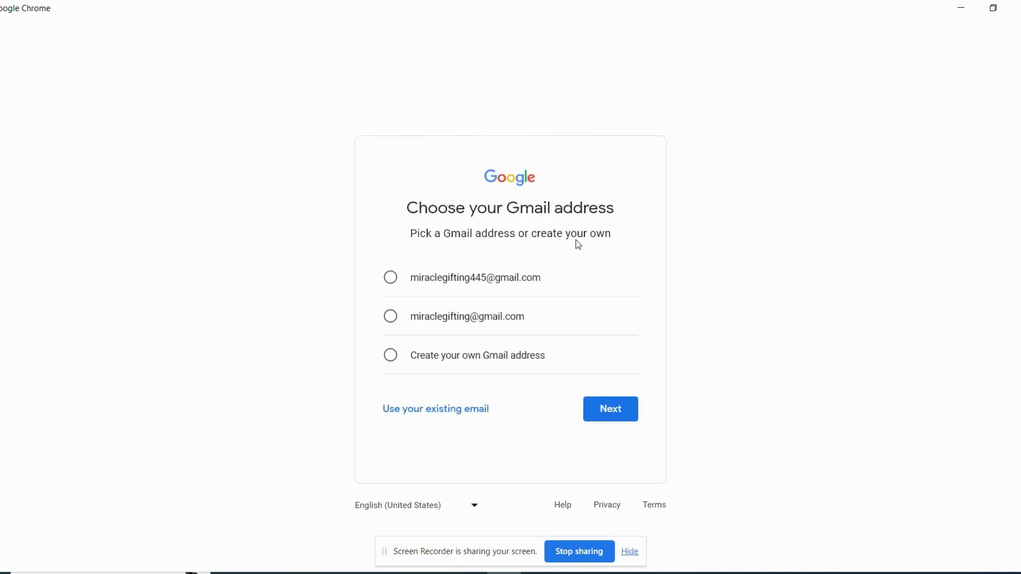
mouse_move(399, 231)
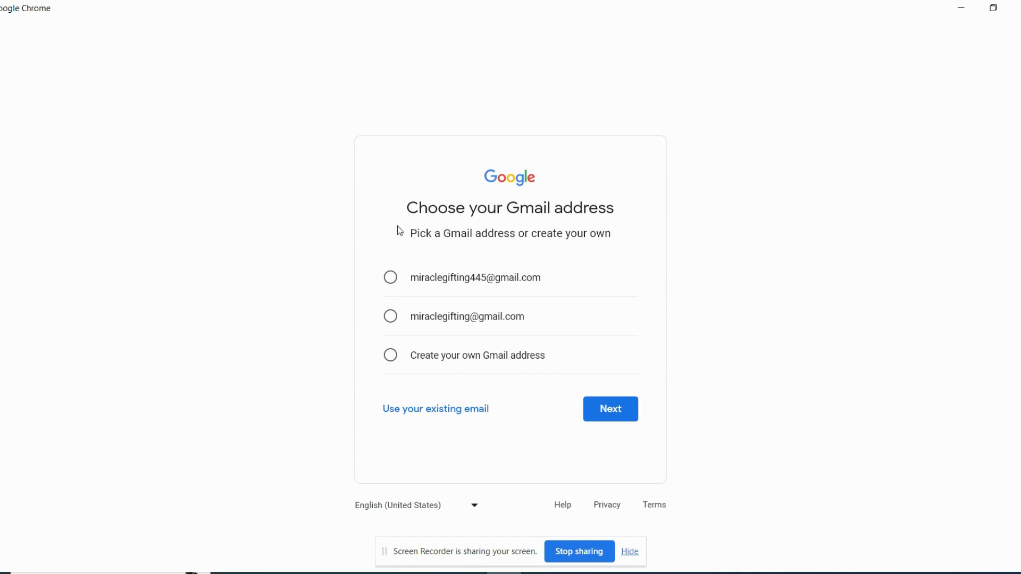
mouse_move(531, 302)
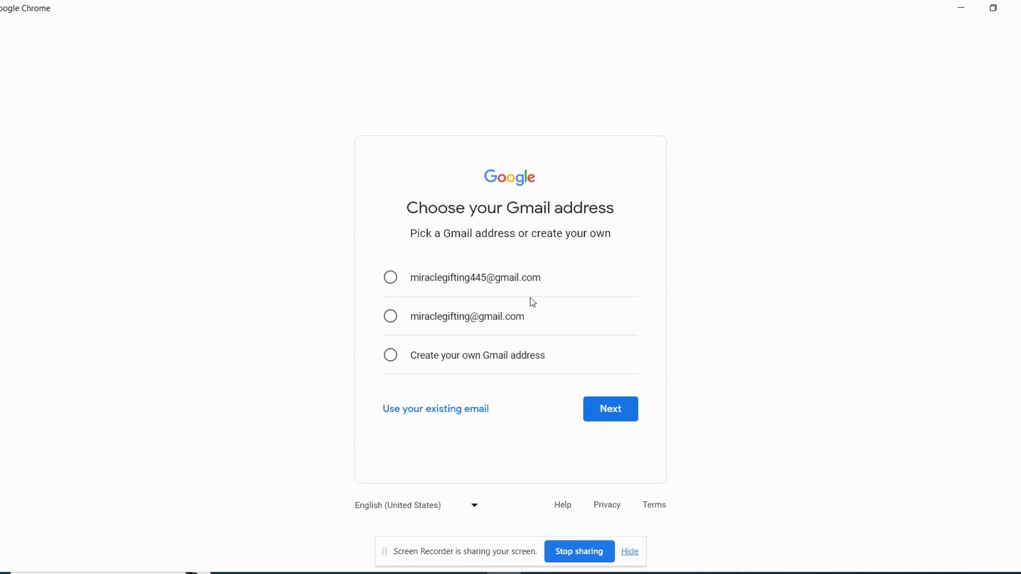
mouse_move(419, 305)
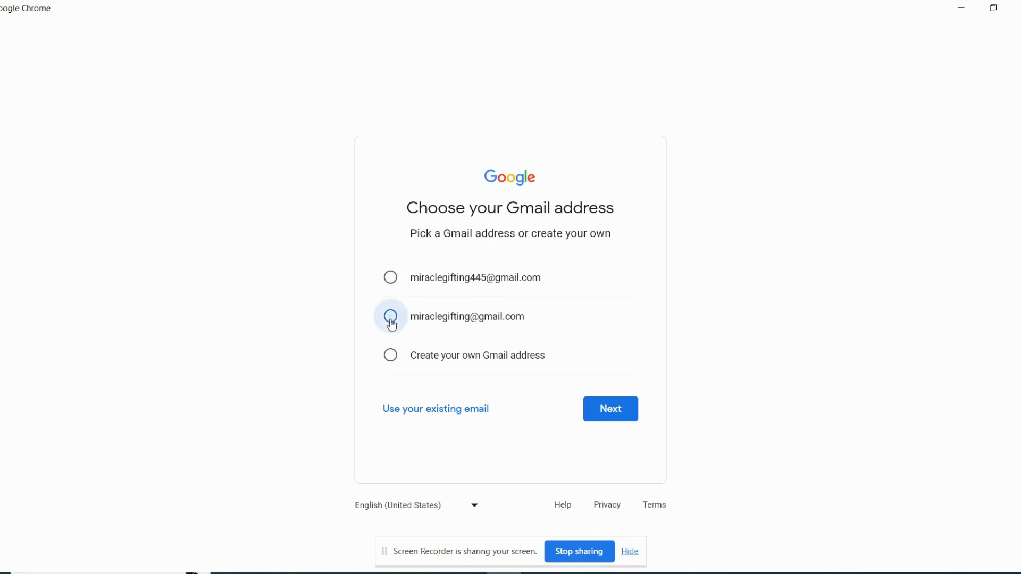
Choose the suggested Gmail address without digits and create the password
left_click(391, 317)
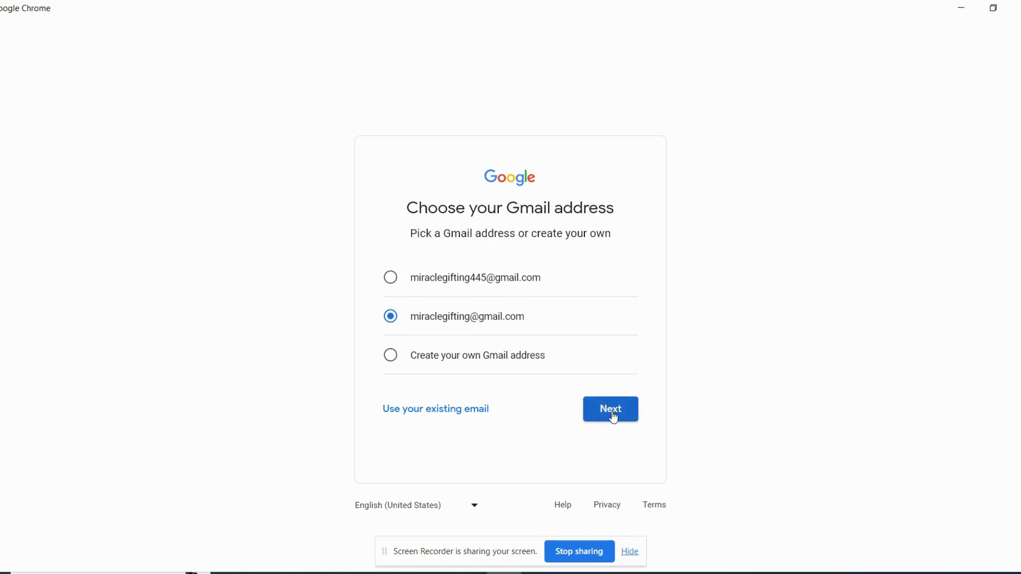
left_click(609, 408)
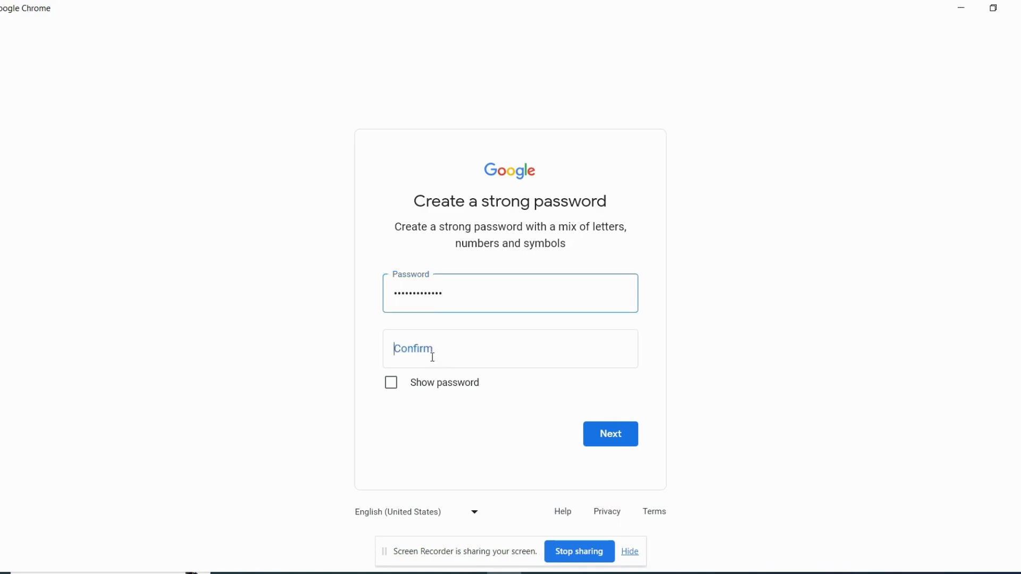
type("••")
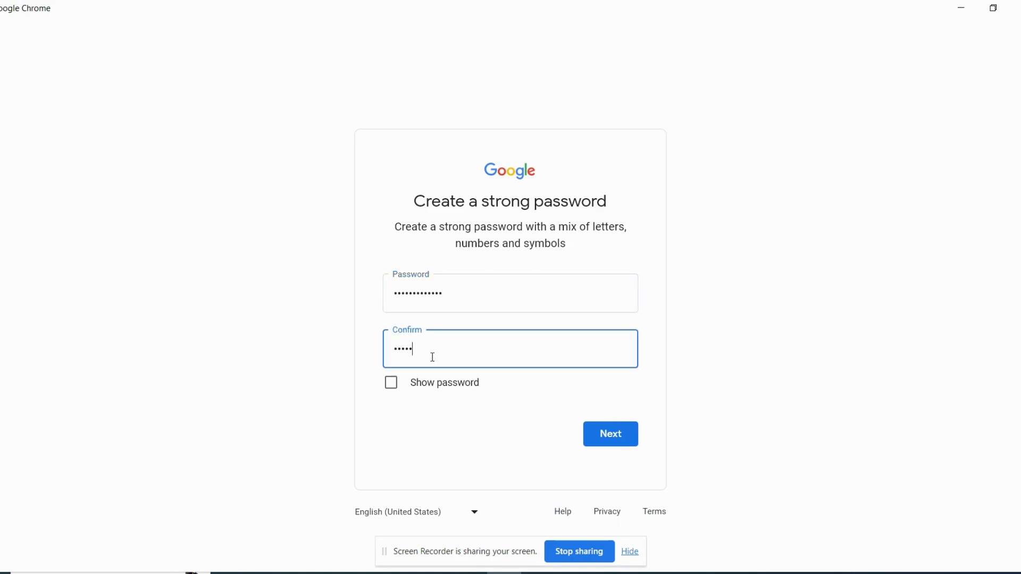
type("••••••")
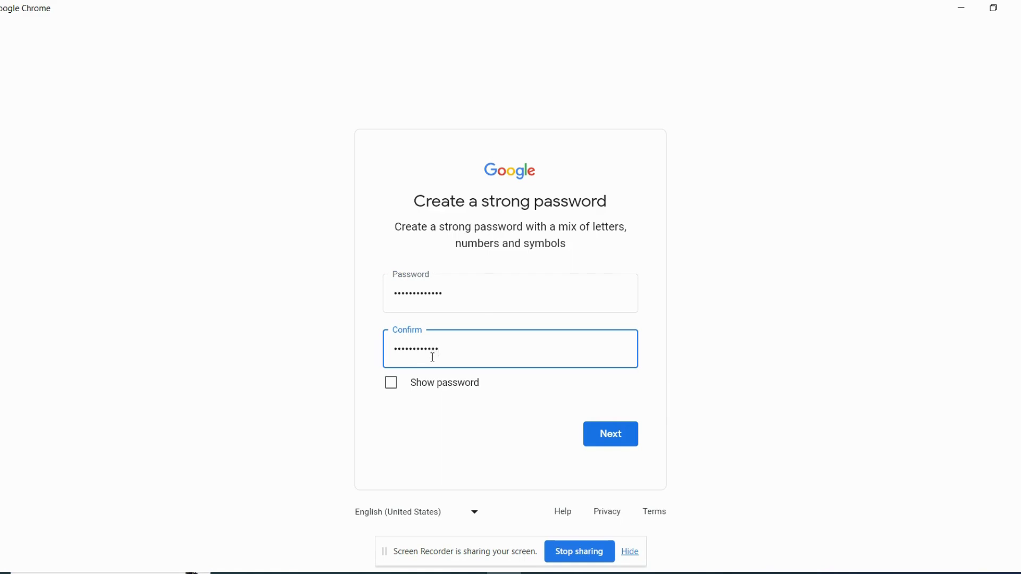
mouse_move(610, 443)
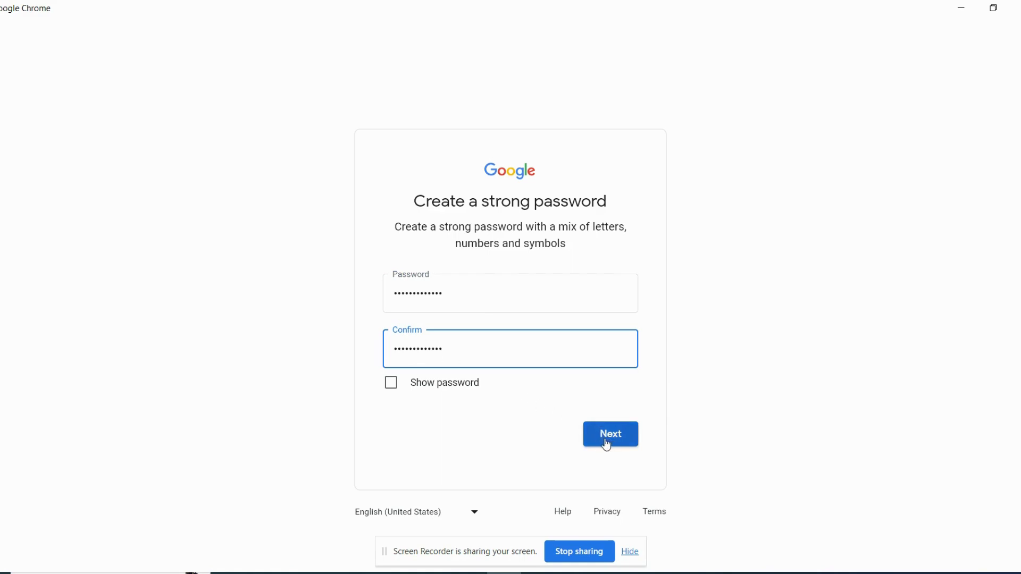
Verify the phone number with the texted 6-digit code
left_click(610, 434)
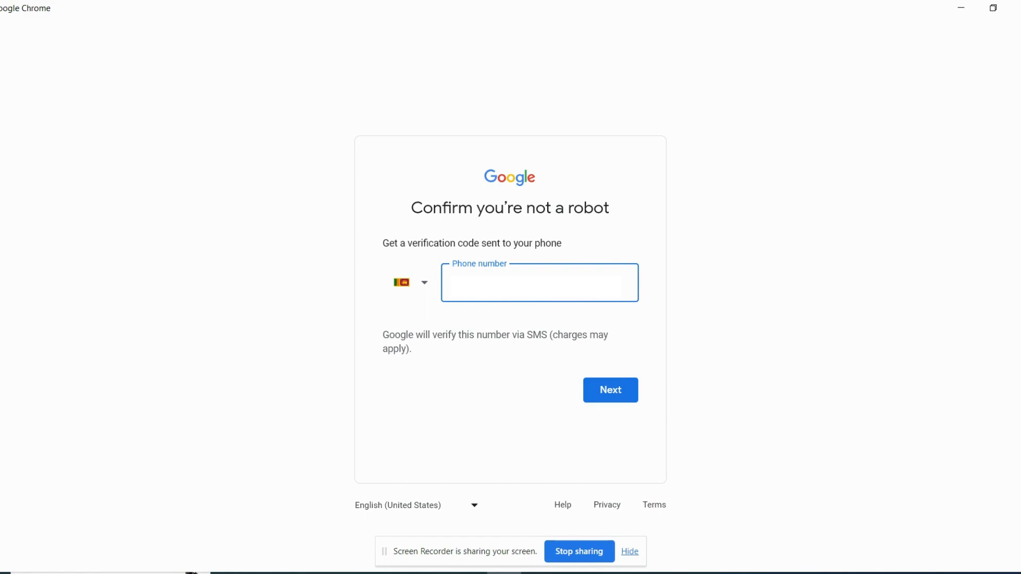
left_click(609, 389)
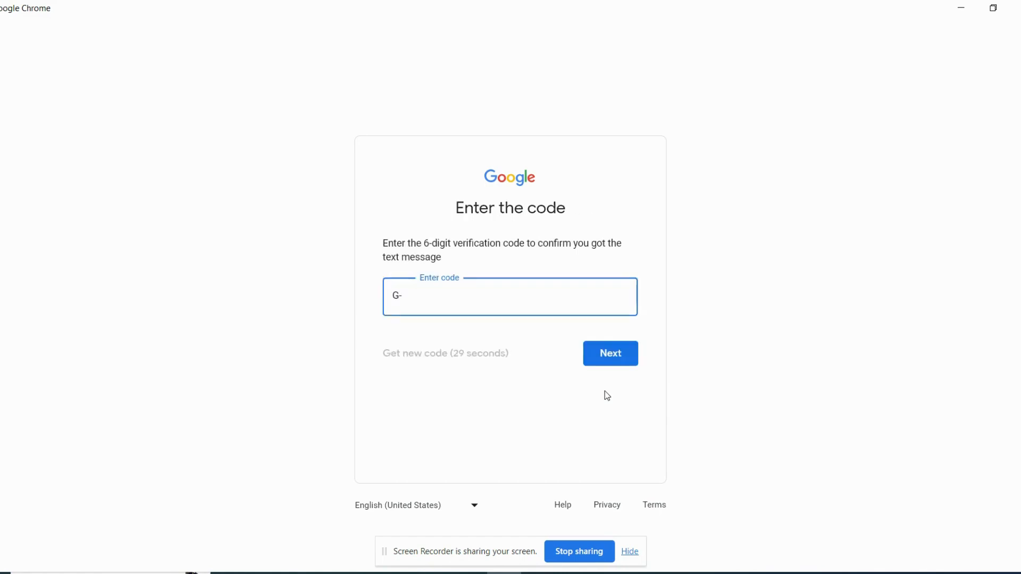
mouse_move(489, 392)
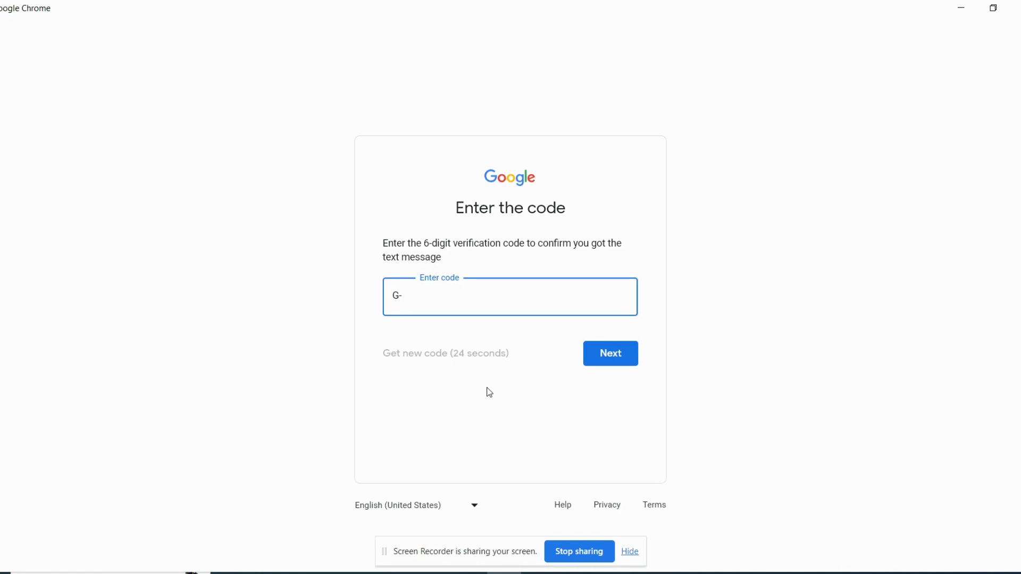
left_click(609, 354)
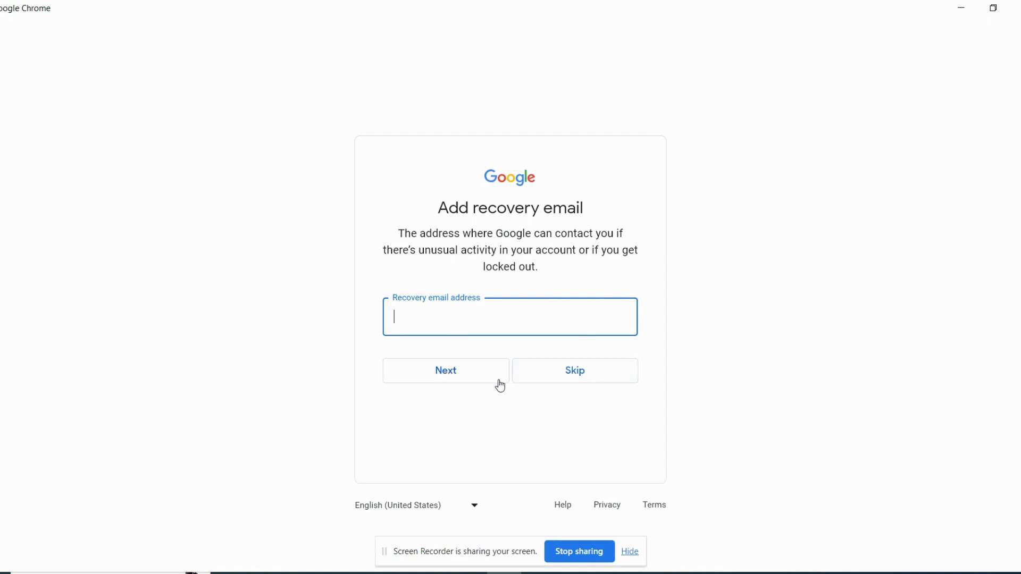
mouse_move(606, 381)
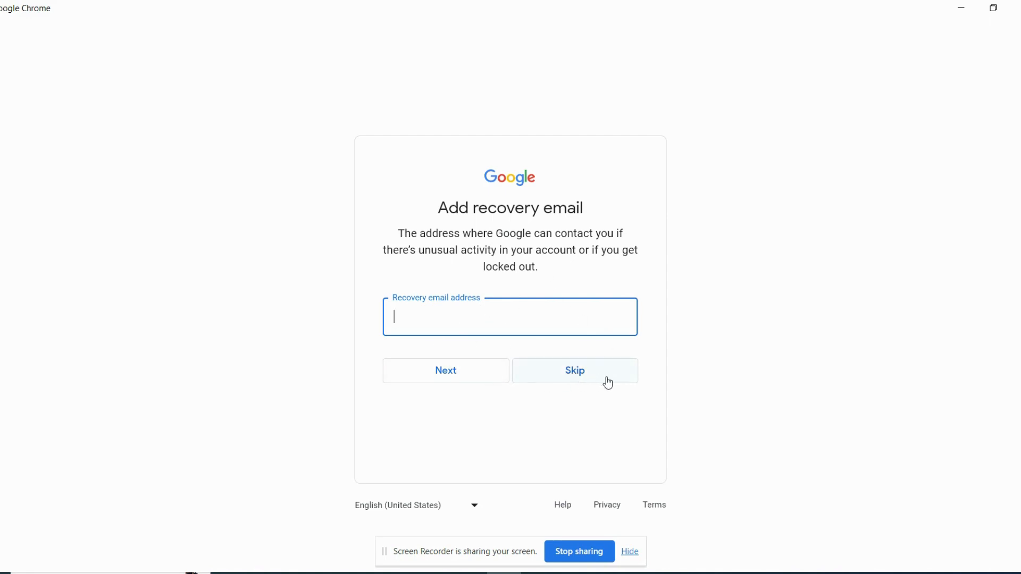
Skip the recovery email and accept Google's privacy terms to finish the account
left_click(574, 370)
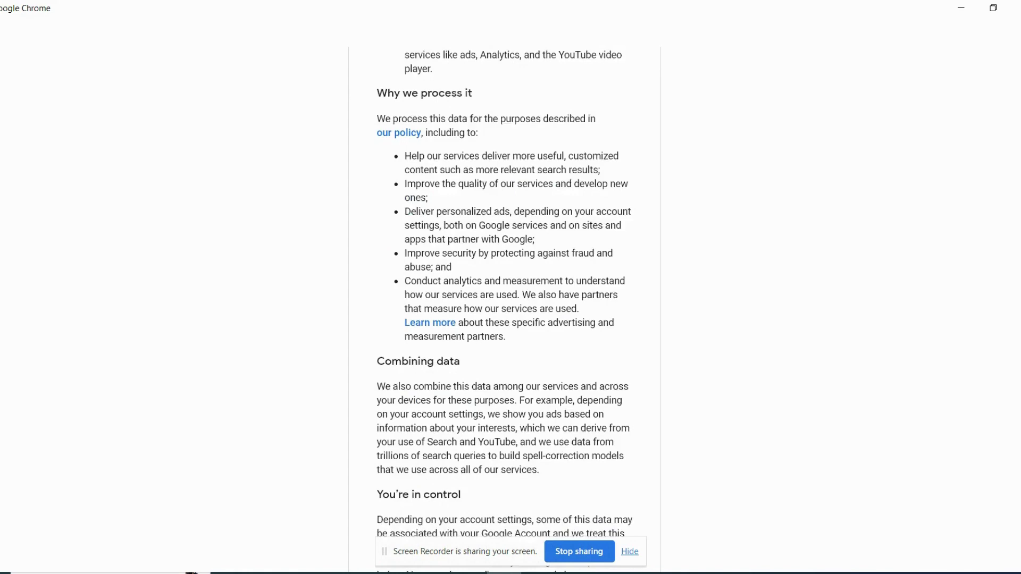
scroll("down", 3)
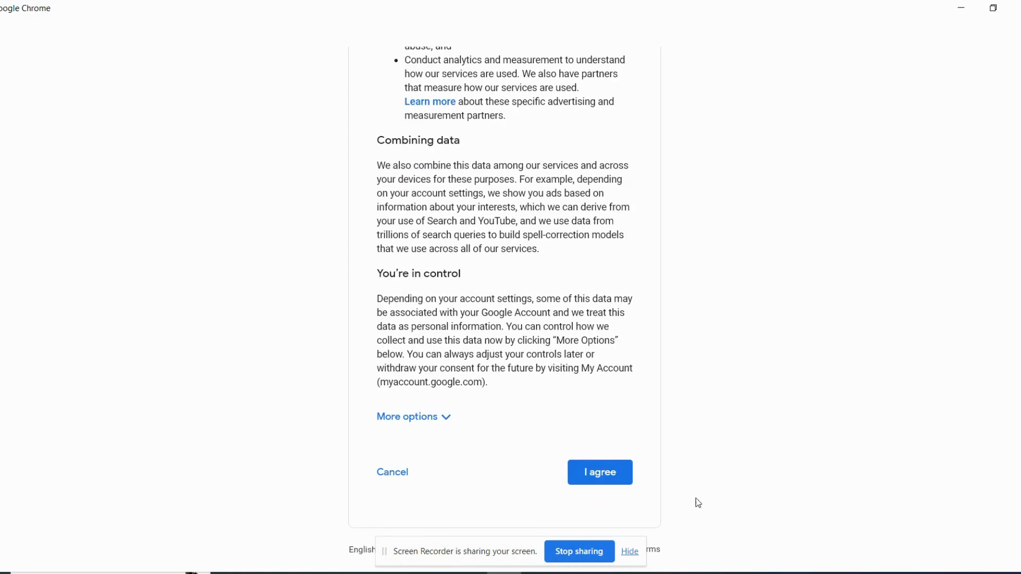
left_click(598, 472)
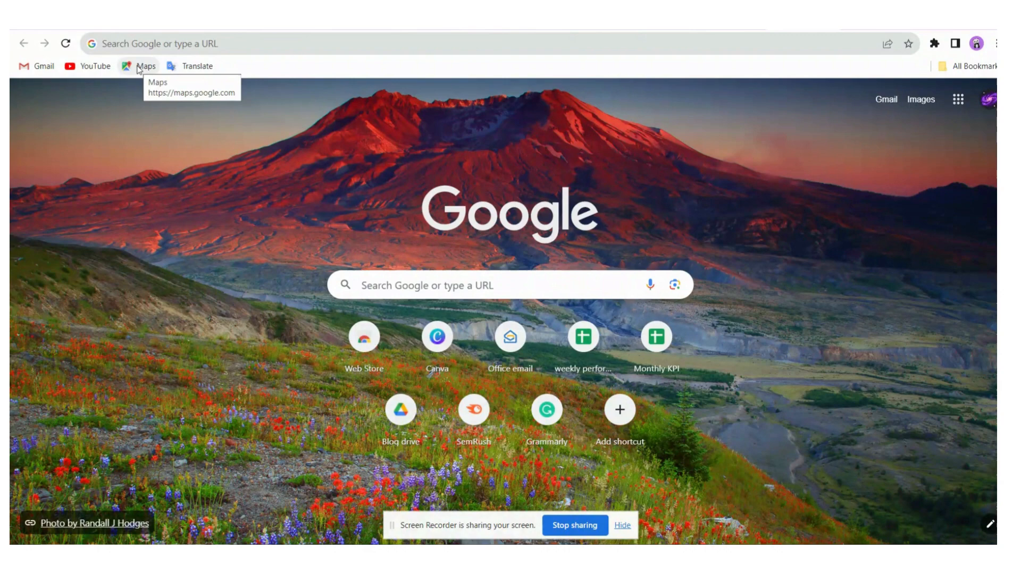
Go to Google Maps and choose Add your business
left_click(146, 65)
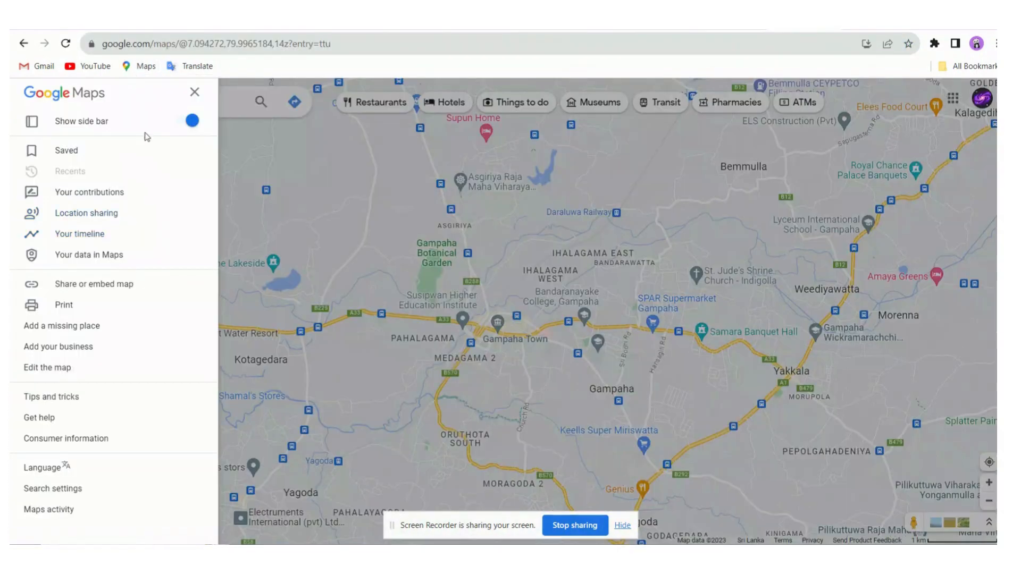
mouse_move(144, 276)
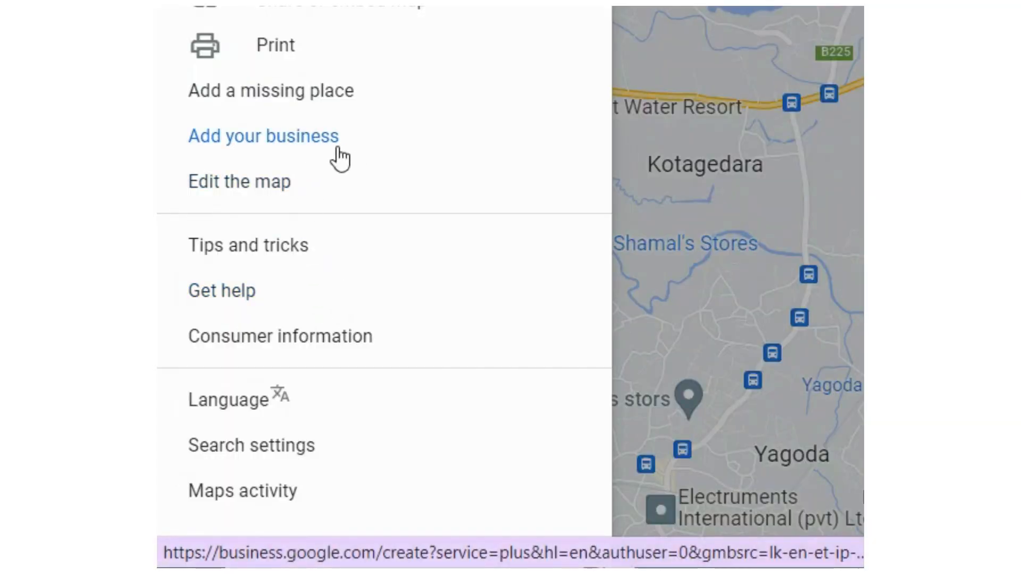
left_click(263, 135)
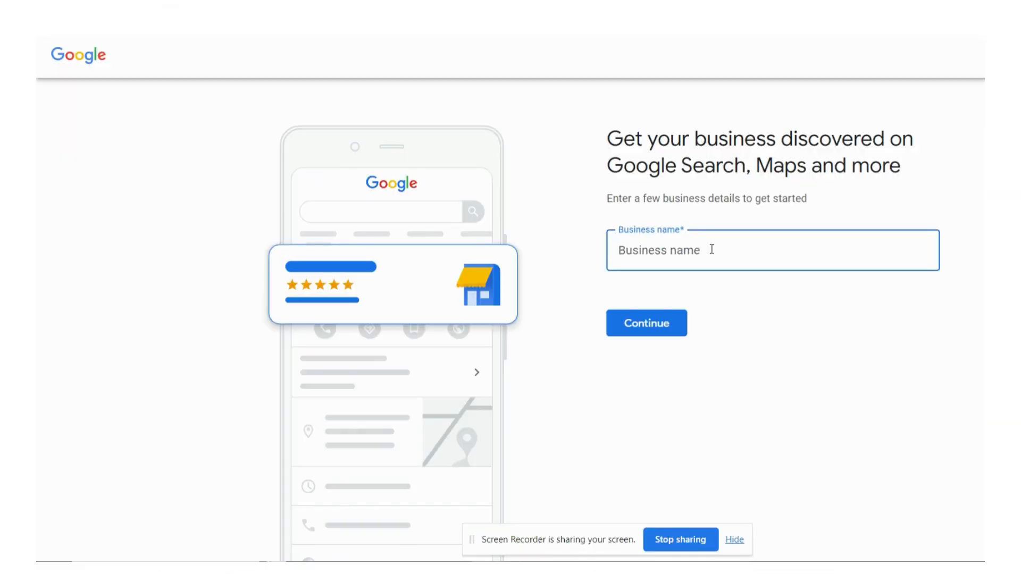
Name the business Miracle Gifting and continue to the business type choice
type("Miracle Gif")
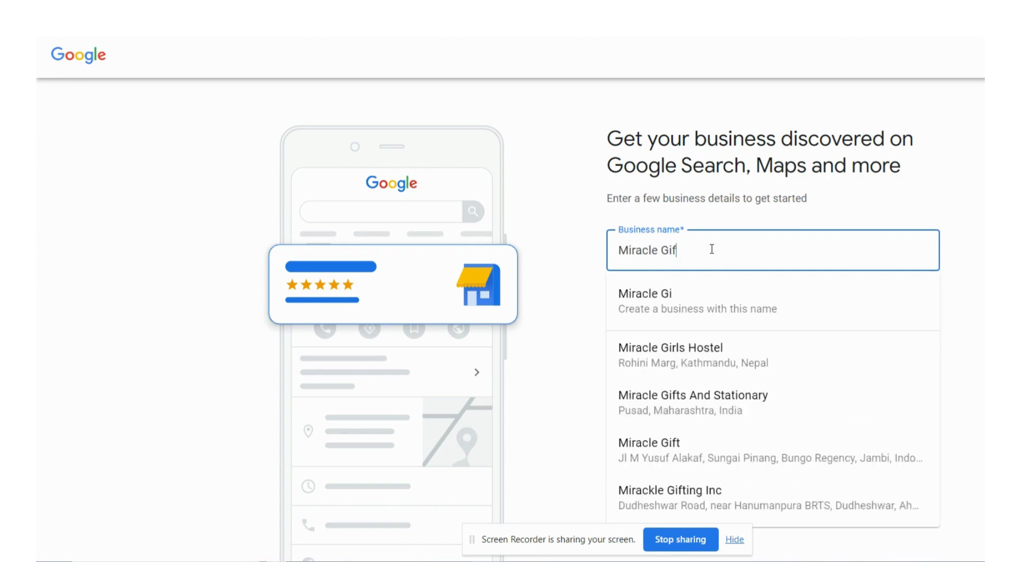
type("ting")
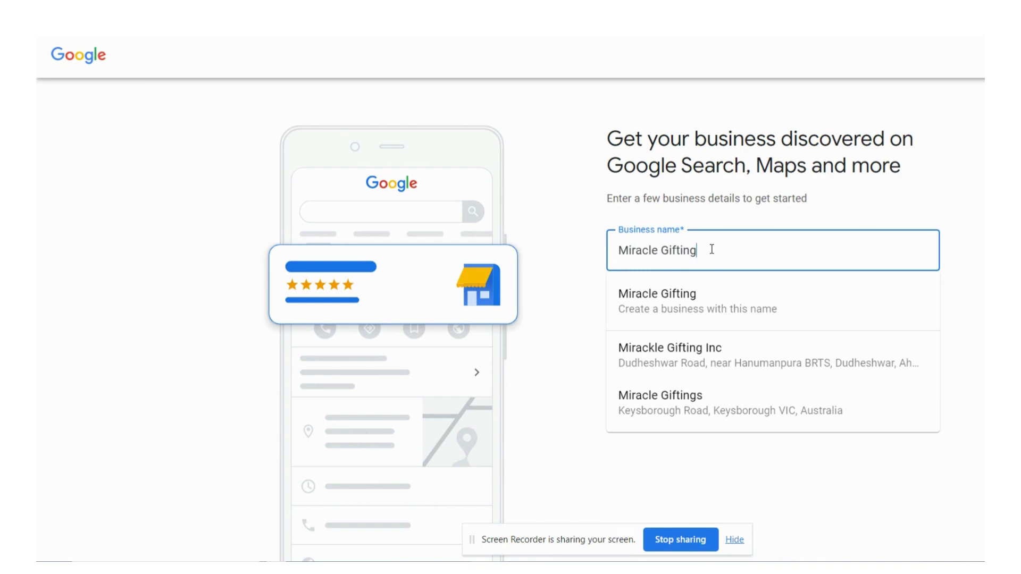
mouse_move(605, 370)
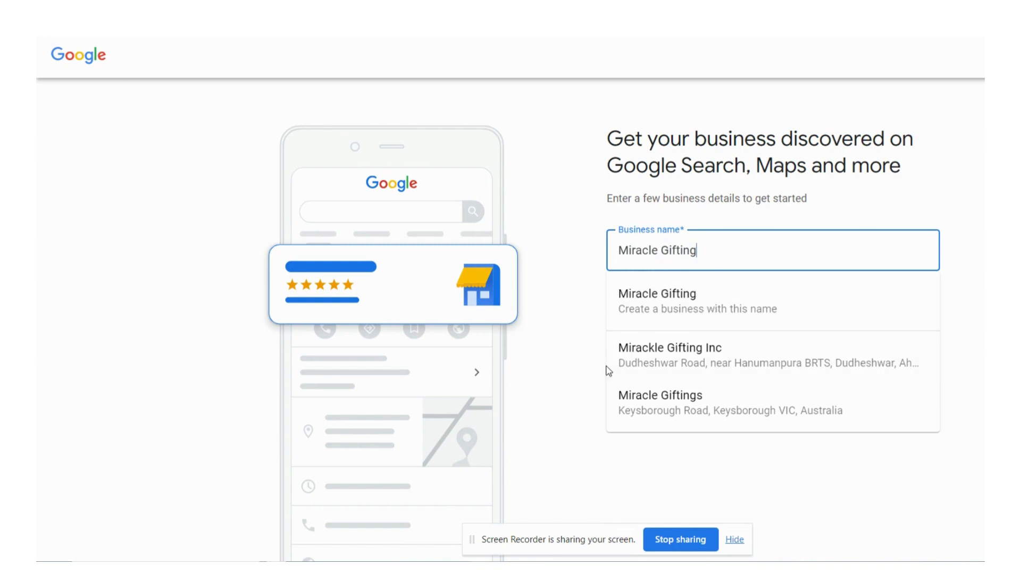
mouse_move(644, 301)
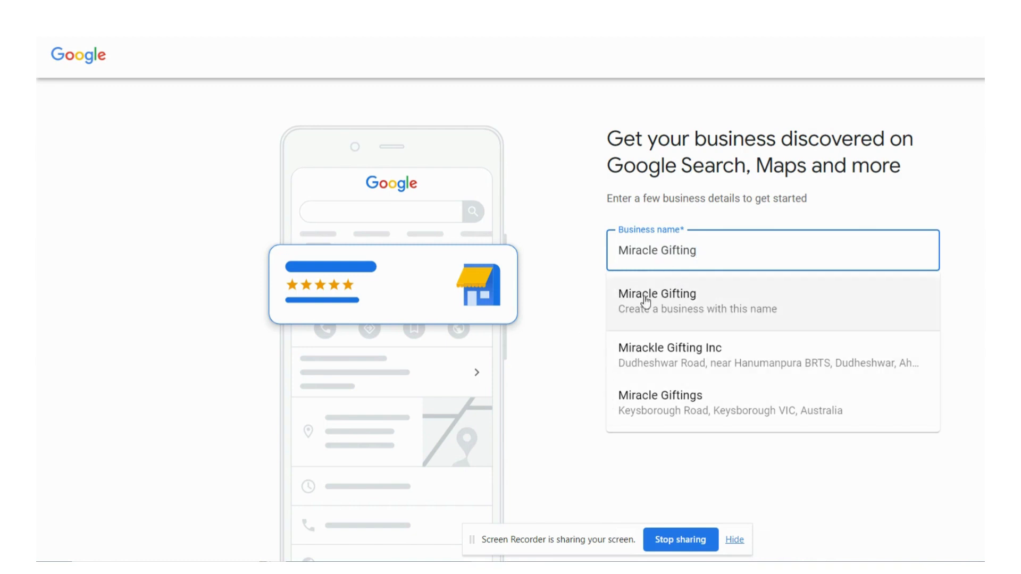
mouse_move(765, 301)
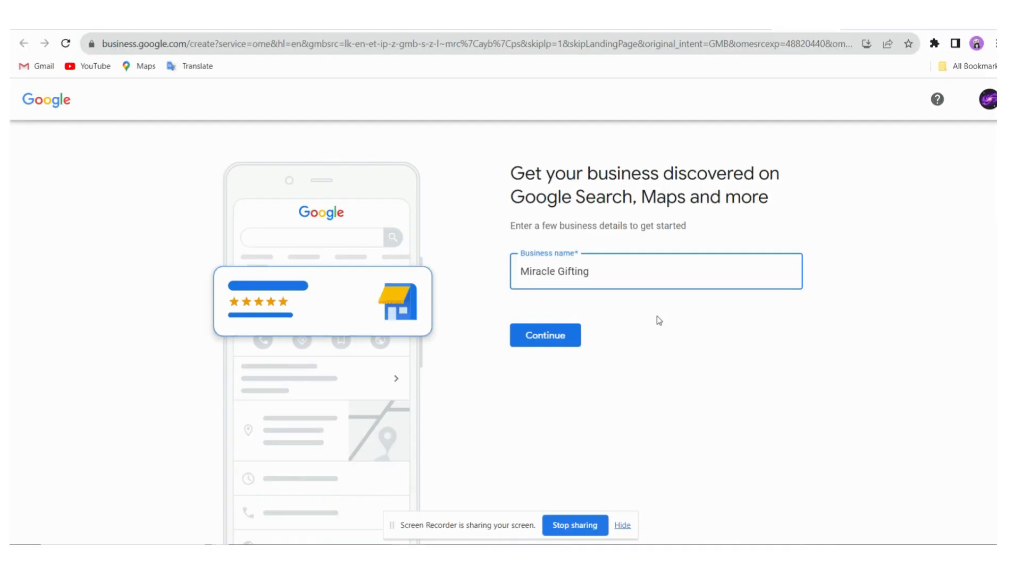
left_click(545, 335)
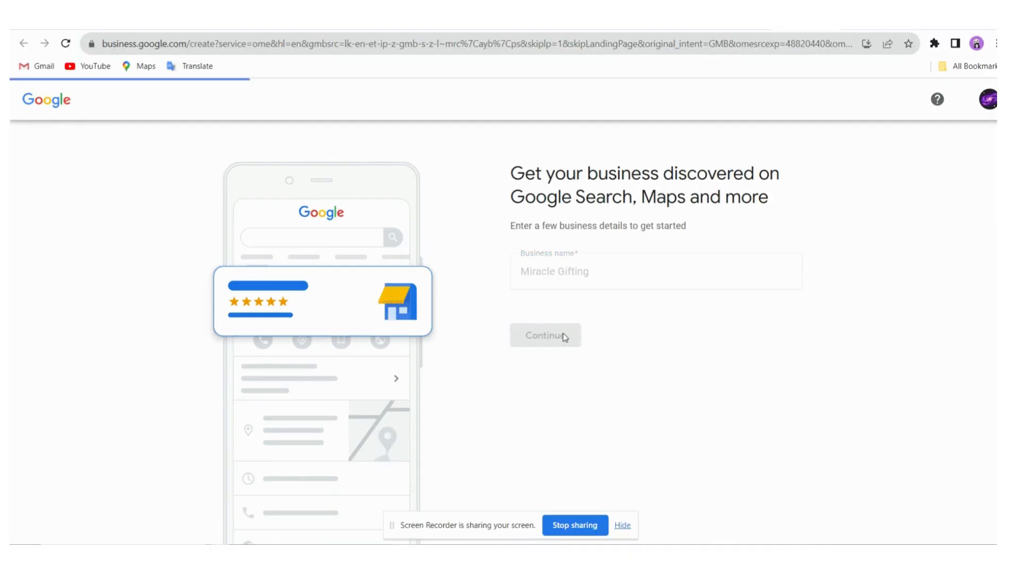
left_click(544, 335)
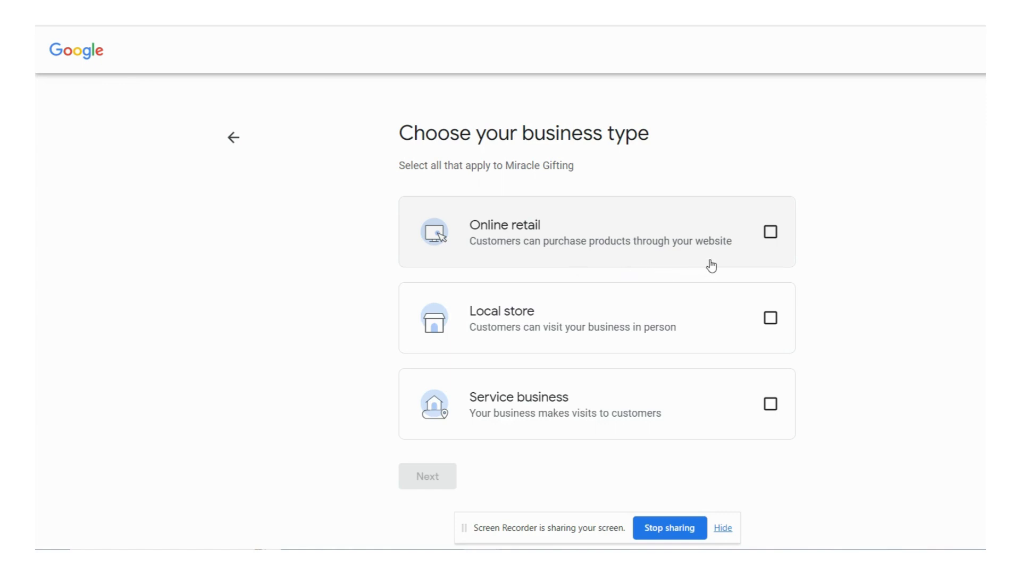
mouse_move(628, 349)
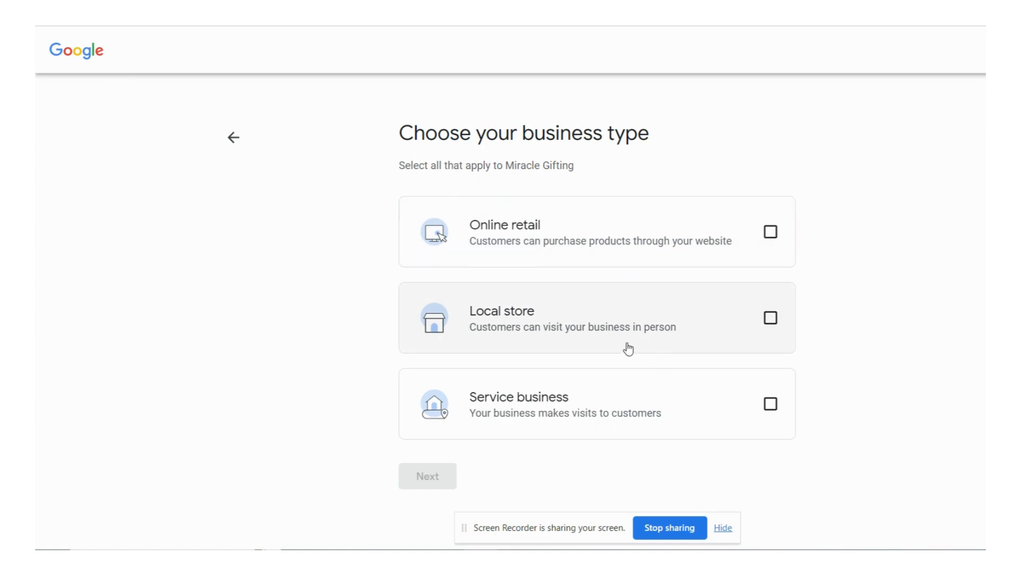
mouse_move(650, 346)
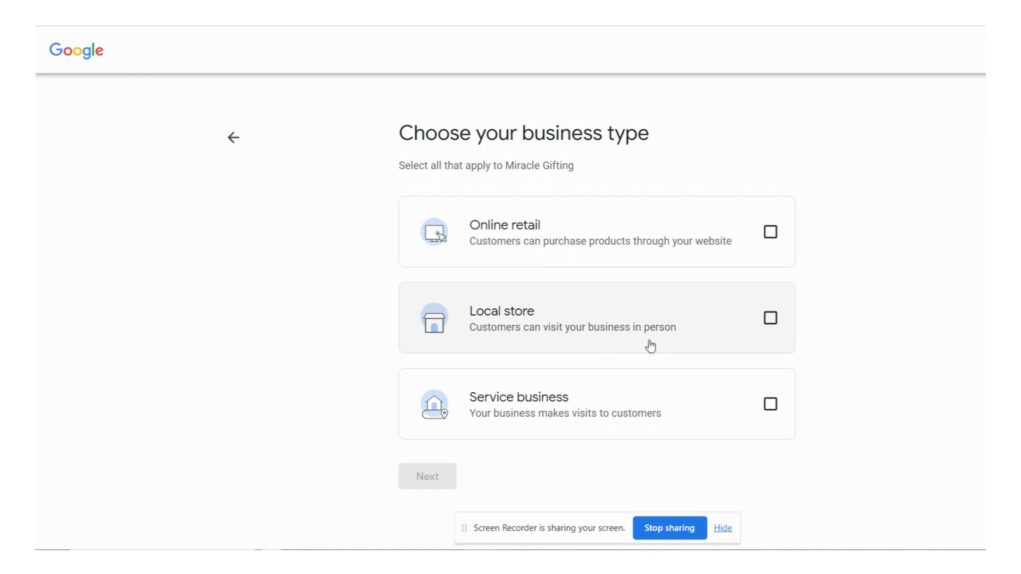
mouse_move(661, 343)
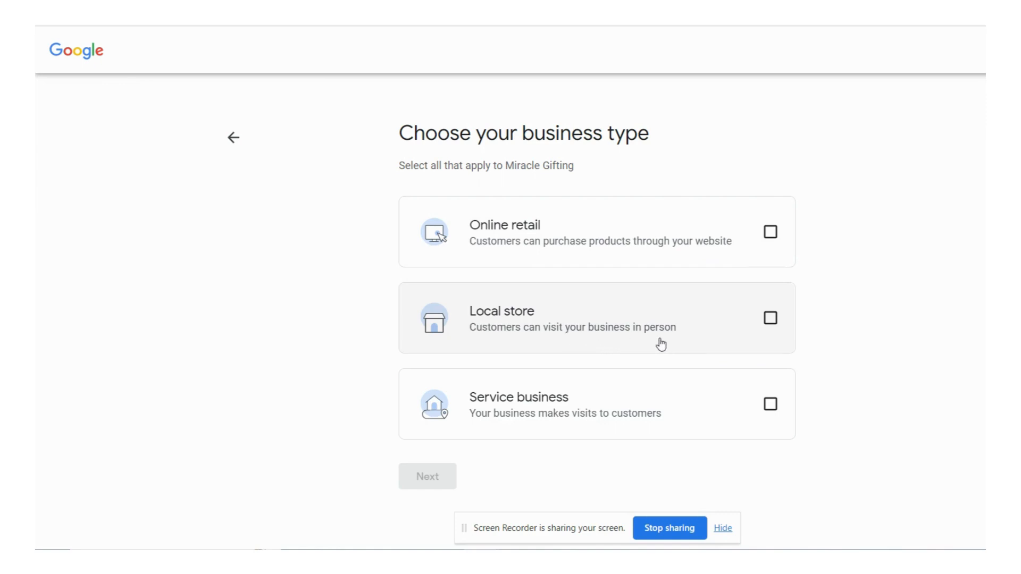
mouse_move(492, 422)
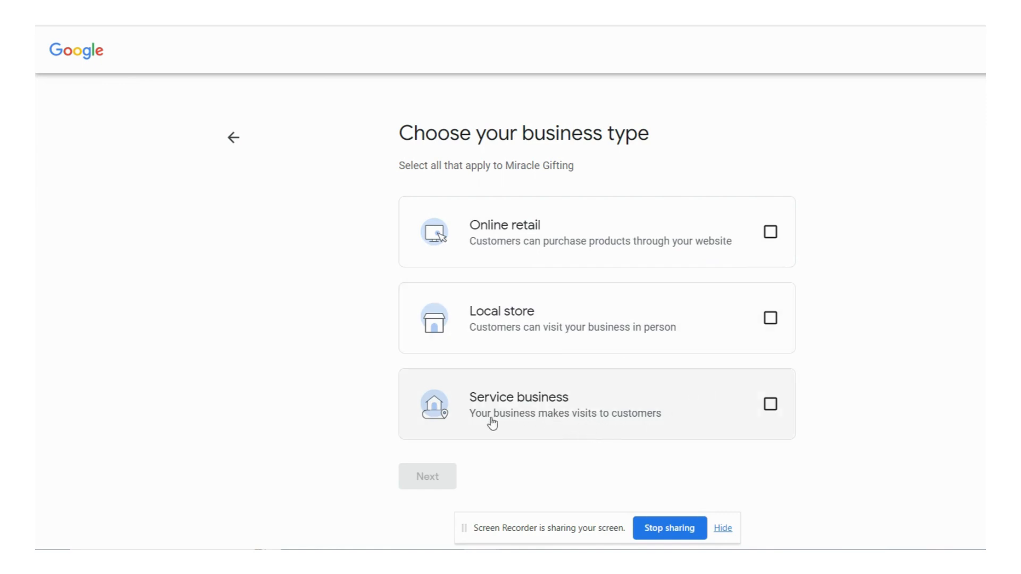
mouse_move(564, 433)
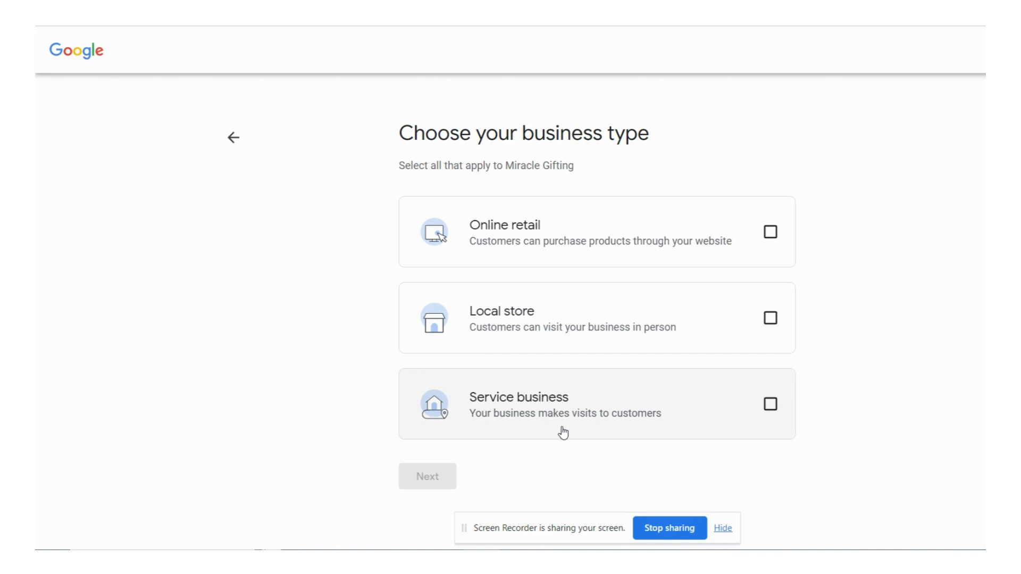
mouse_move(605, 433)
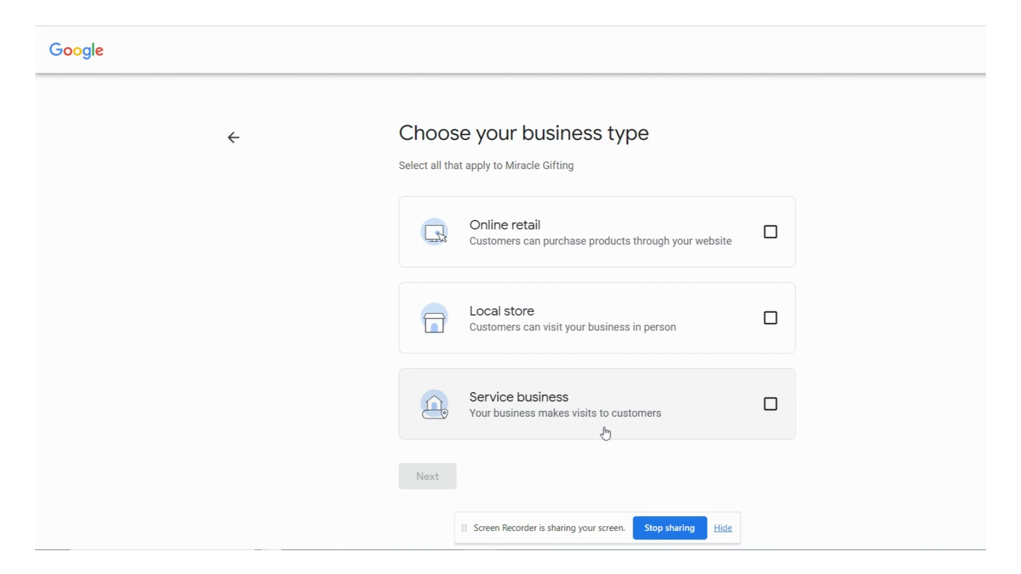
mouse_move(672, 337)
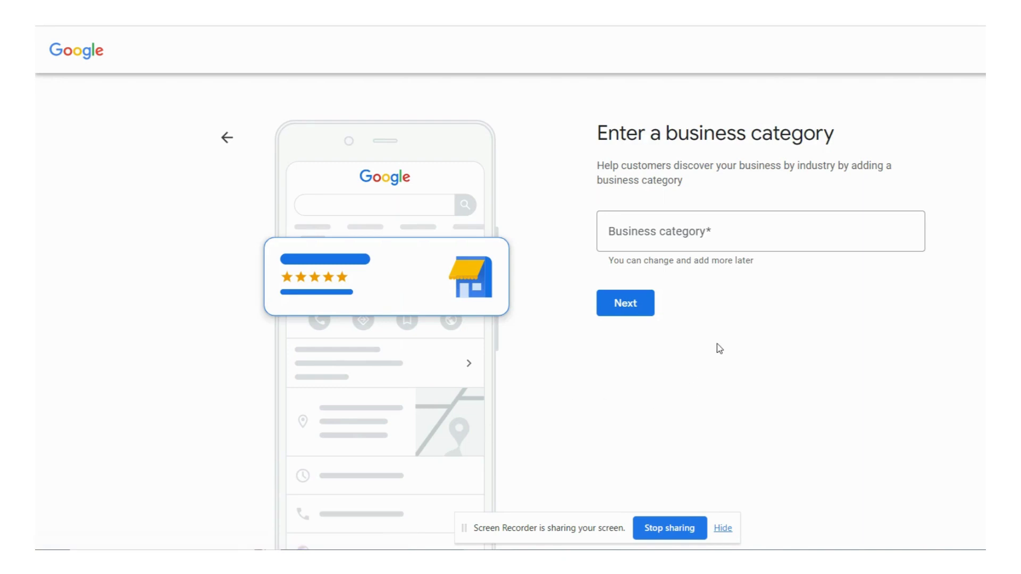
mouse_move(734, 193)
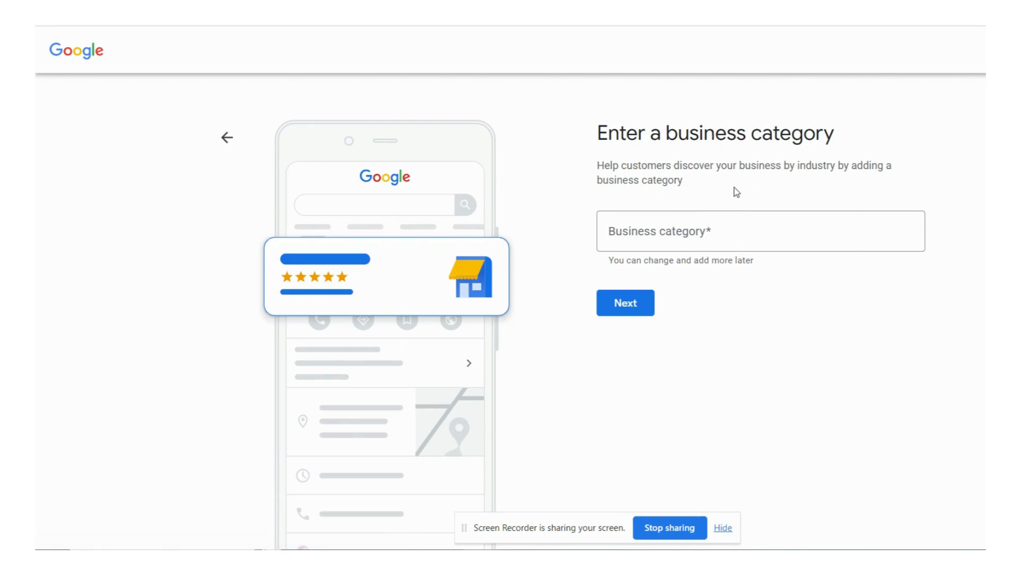
mouse_move(773, 184)
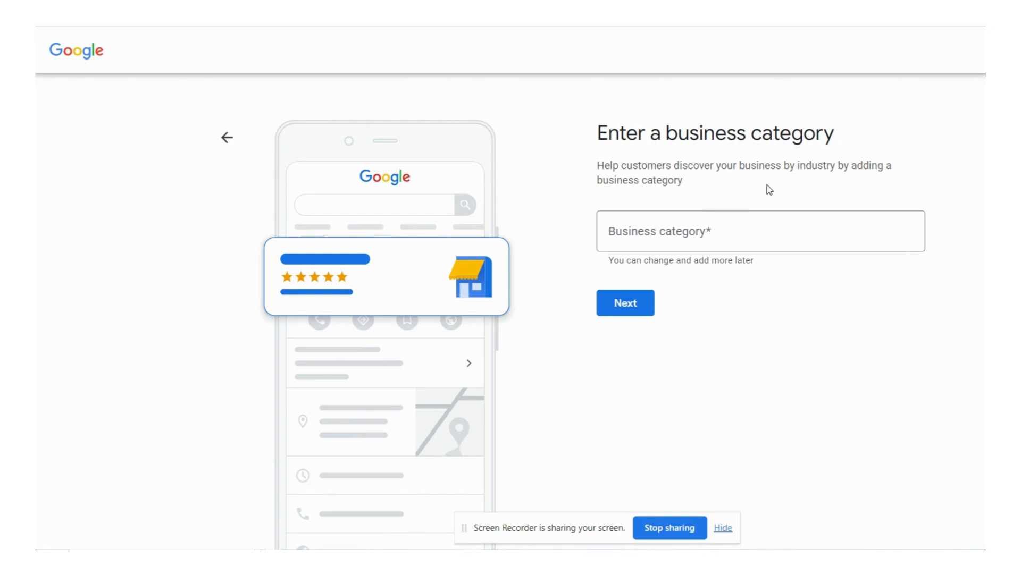
Set category Gift shop and submit the address Melbourne St, North Adelaide, SA 5006
type("gi")
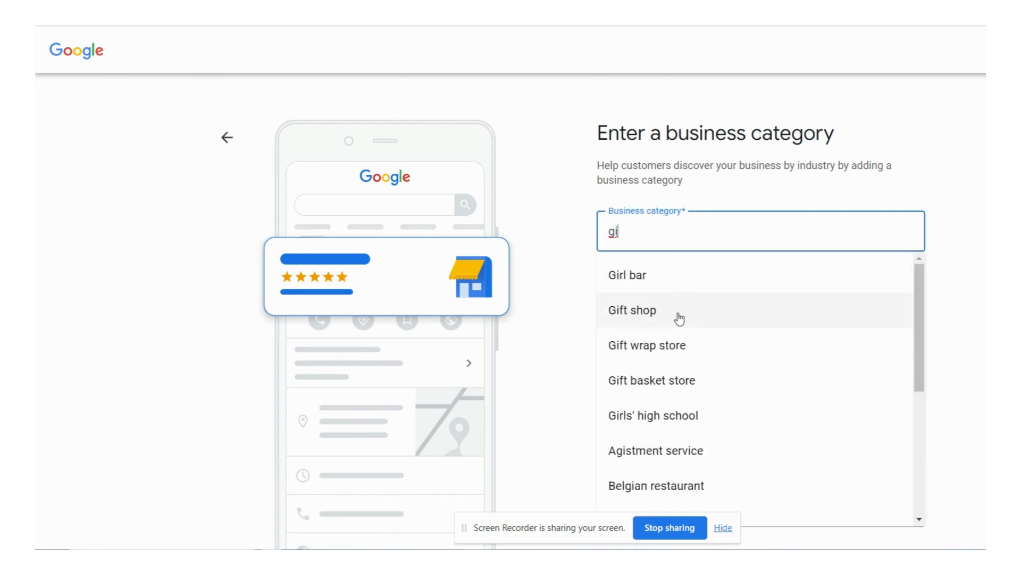
mouse_move(716, 323)
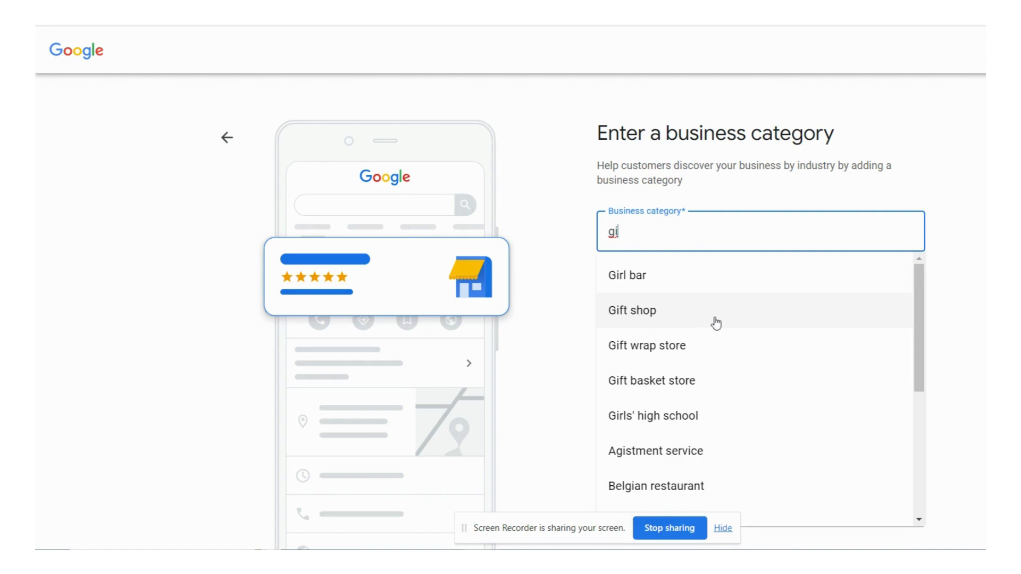
mouse_move(700, 322)
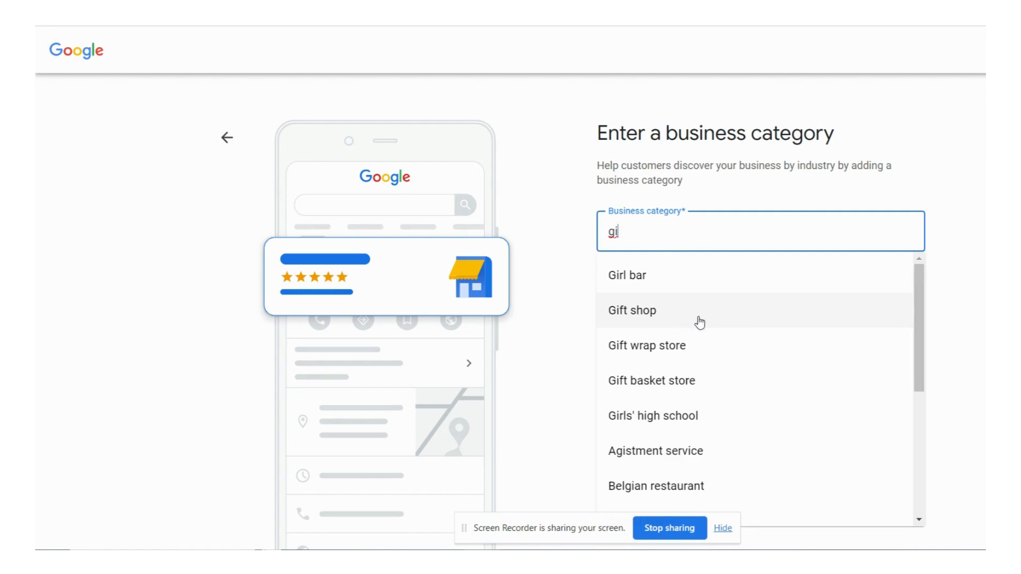
left_click(631, 310)
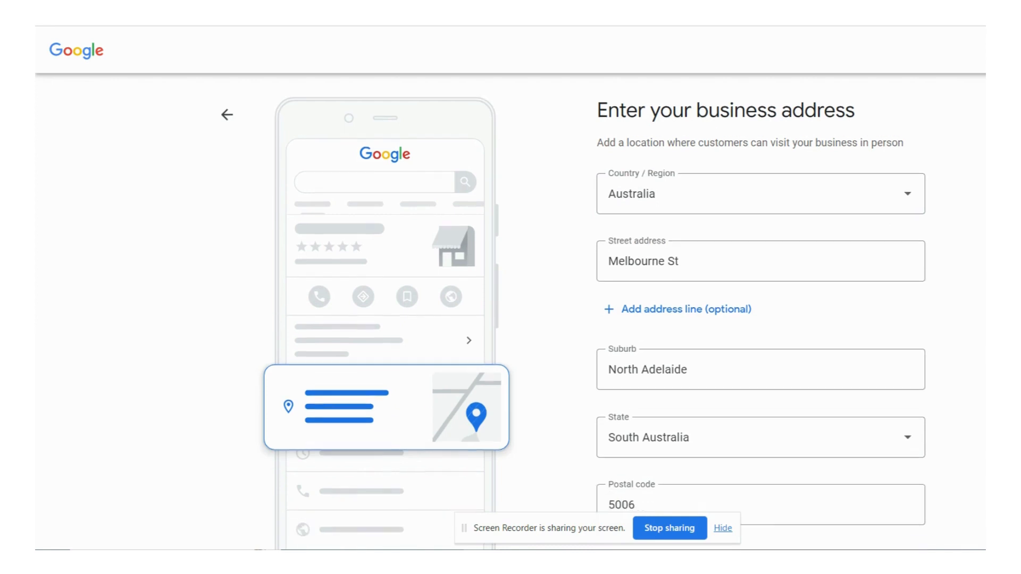
scroll("down", 3)
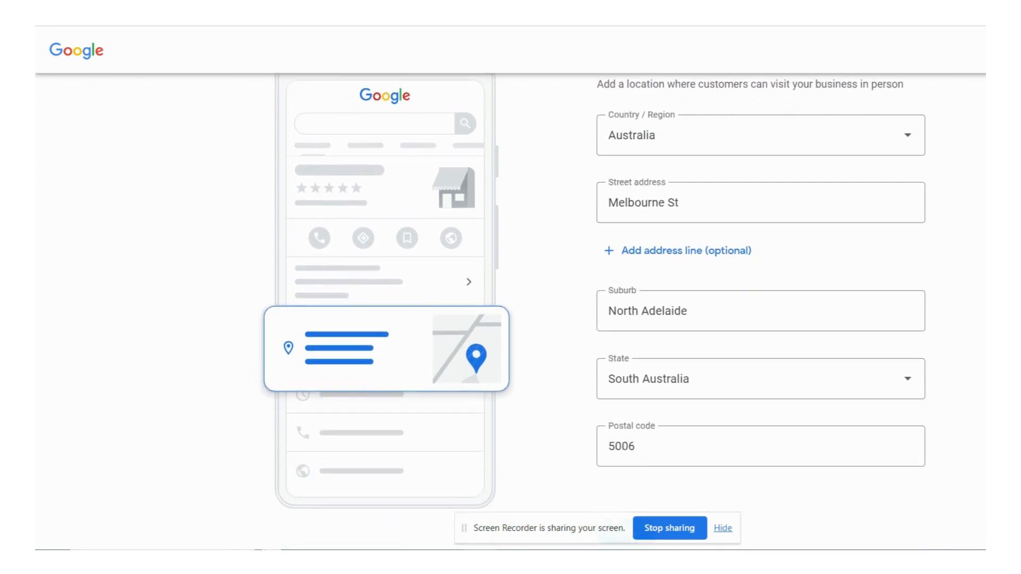
scroll("down", 3)
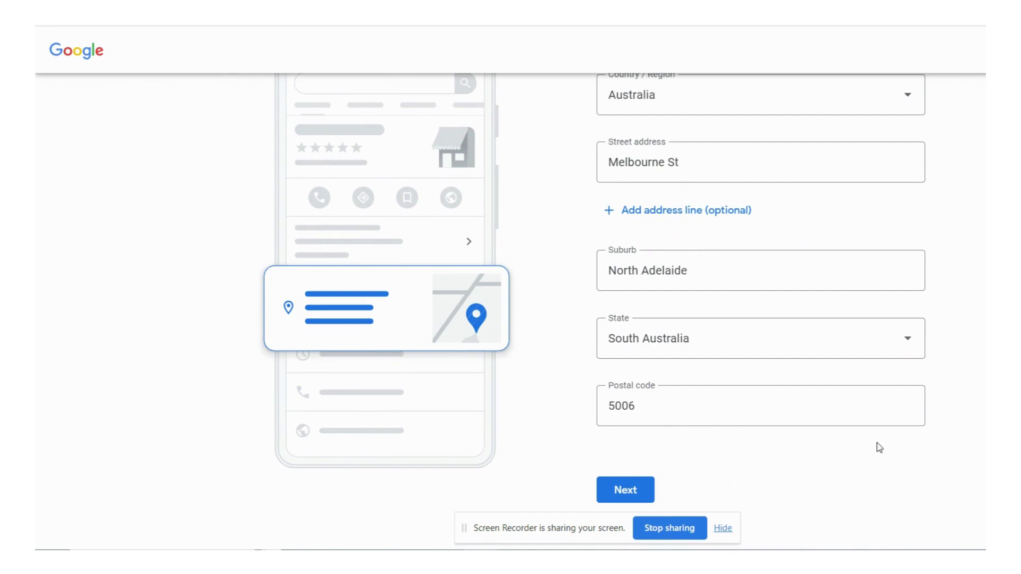
left_click(624, 489)
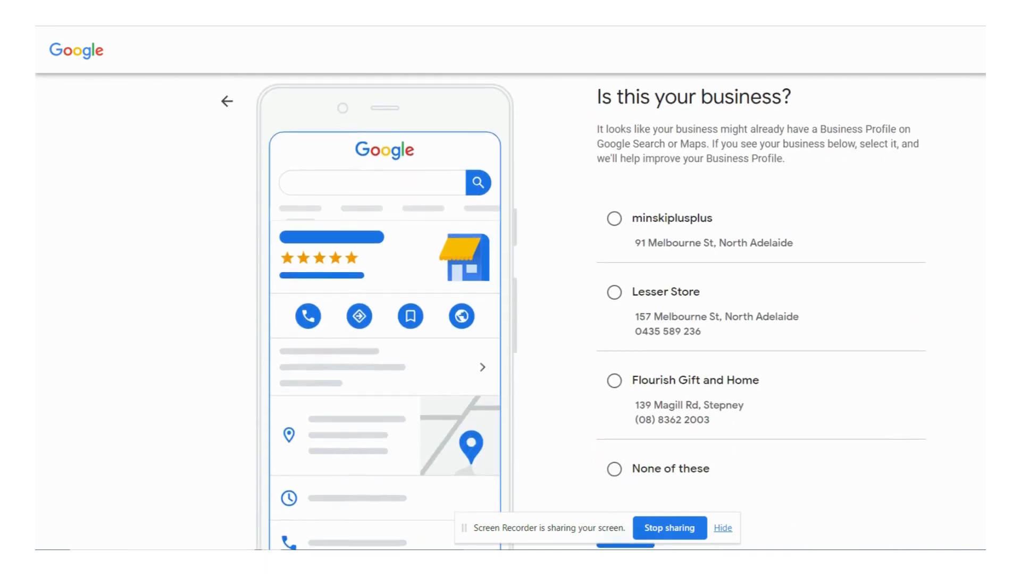
Declare None of these suggested listings is this business and proceed
scroll("down", 3)
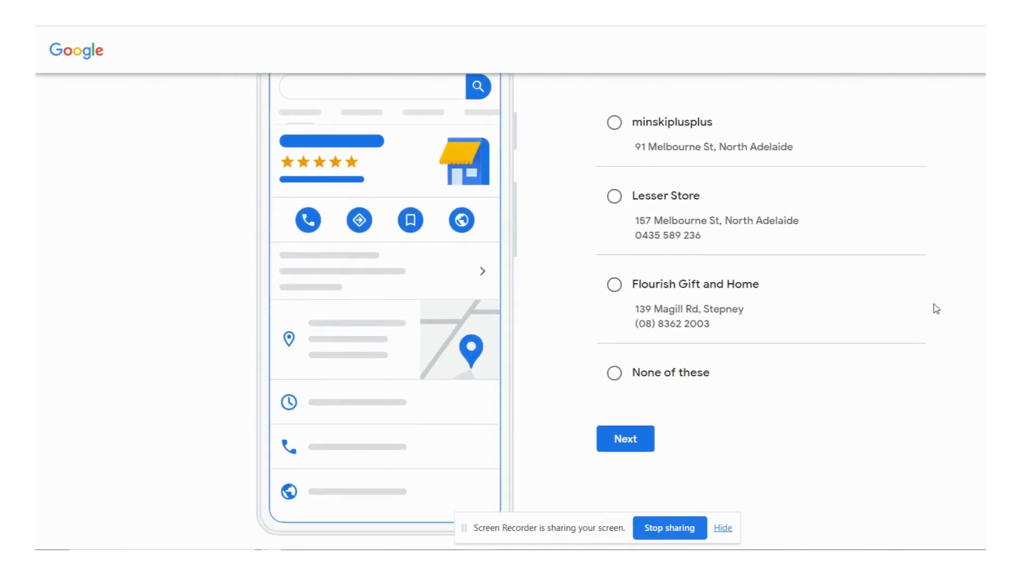
mouse_move(698, 387)
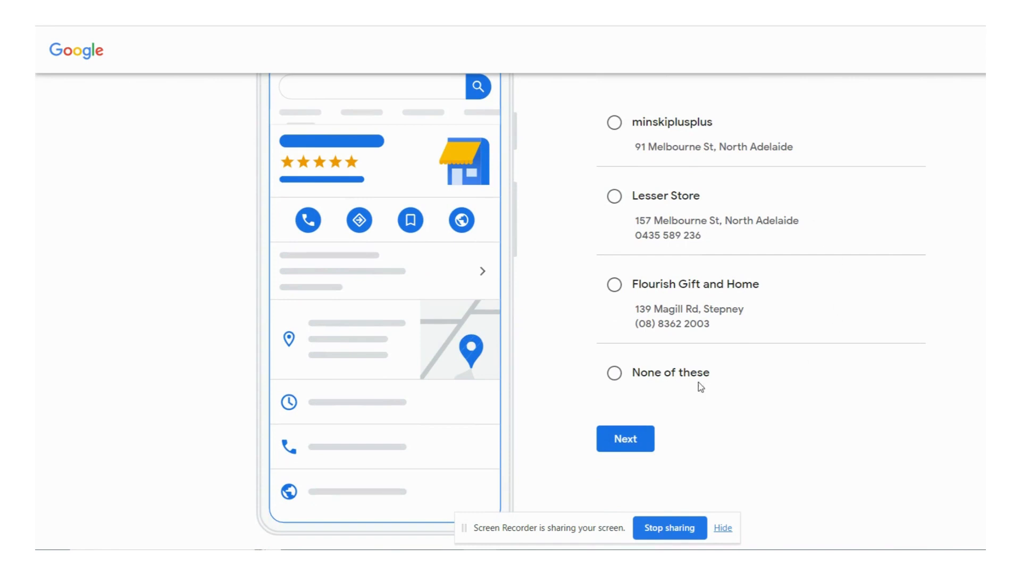
left_click(613, 372)
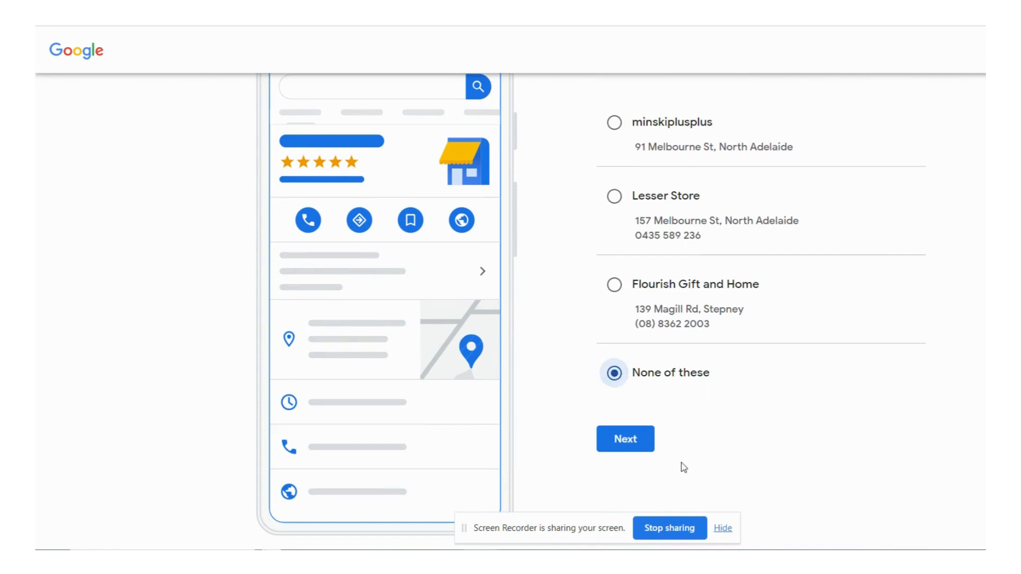
left_click(624, 439)
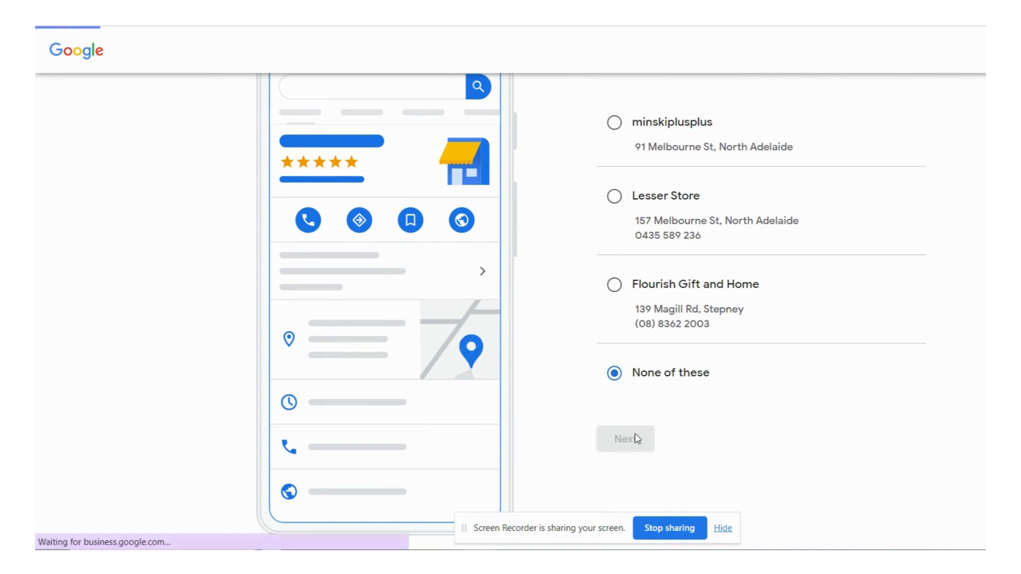
left_click(624, 438)
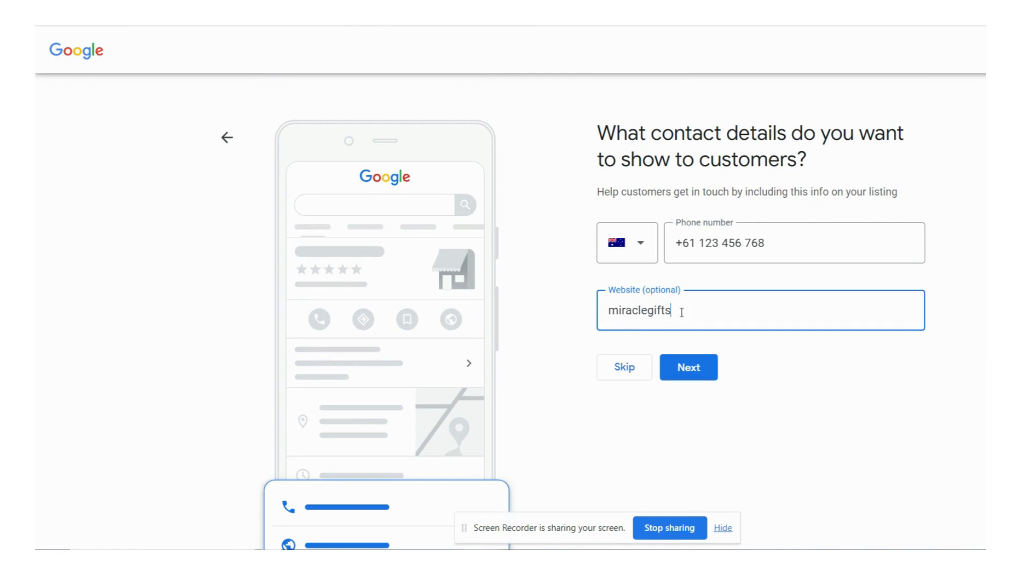
type(".cpm.au")
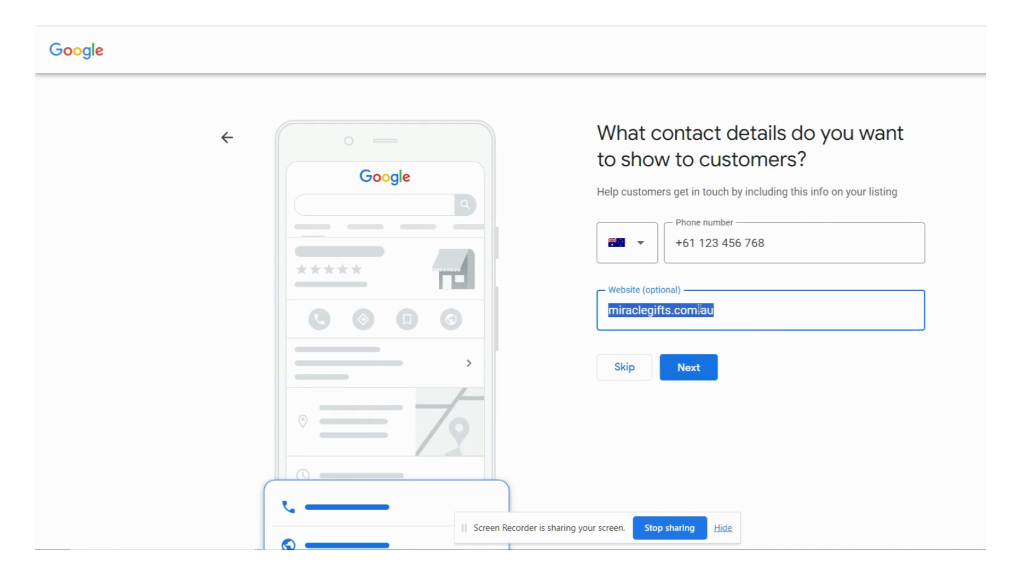
left_click(689, 367)
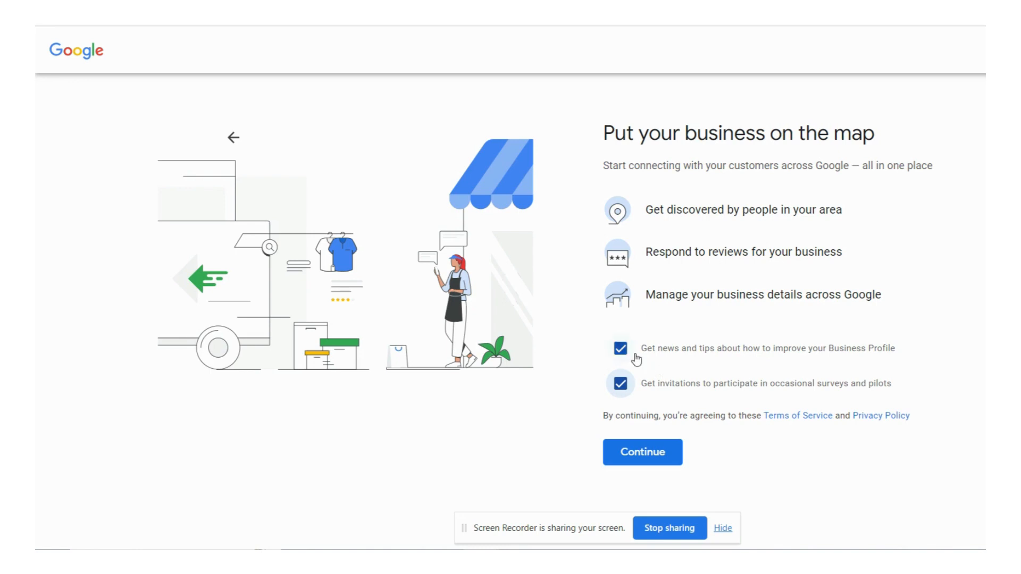
mouse_move(589, 375)
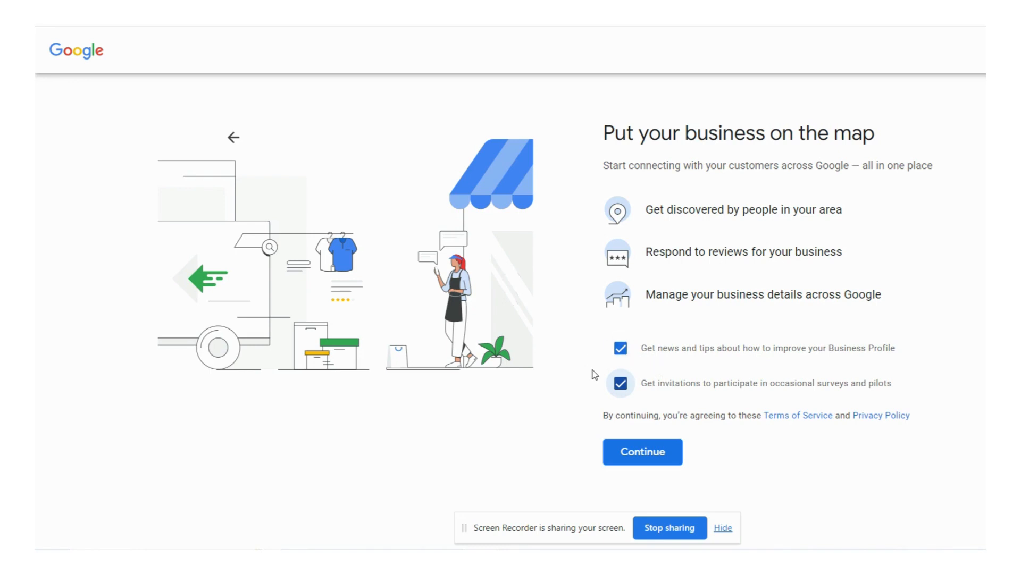
mouse_move(508, 455)
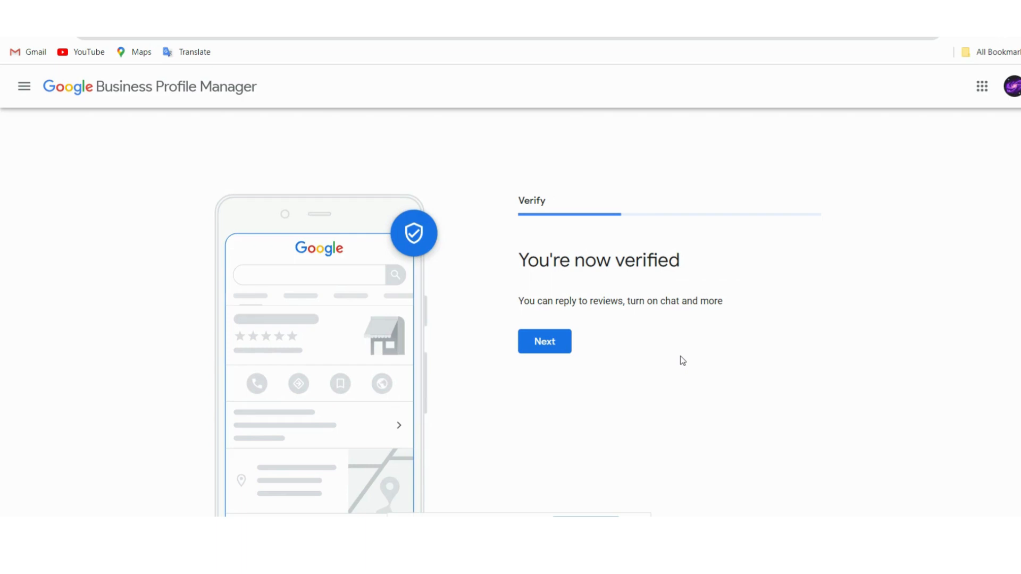
mouse_move(625, 342)
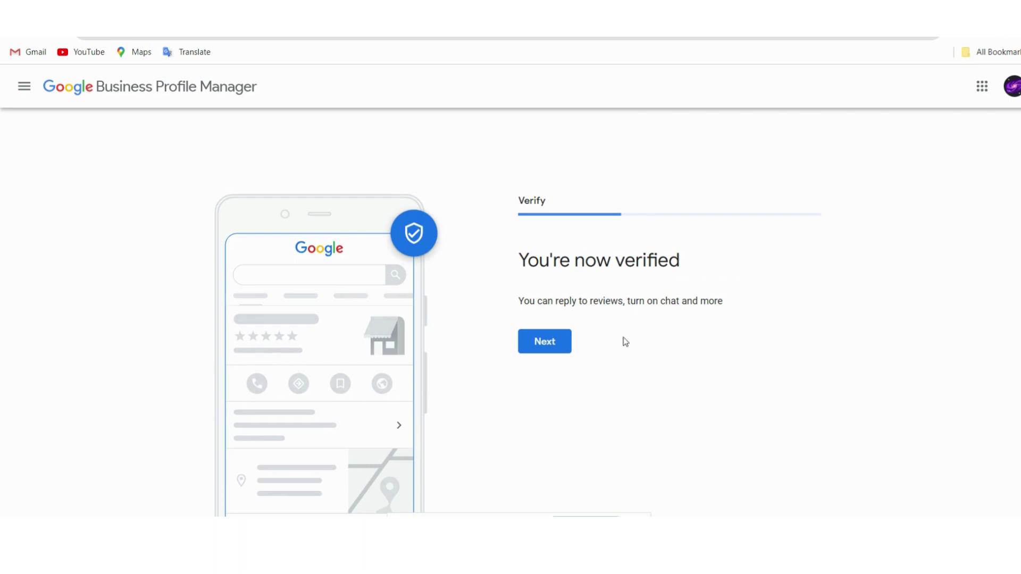
Continue past the 'You're now verified' confirmation to start customizing the profile
left_click(543, 341)
type("7:30")
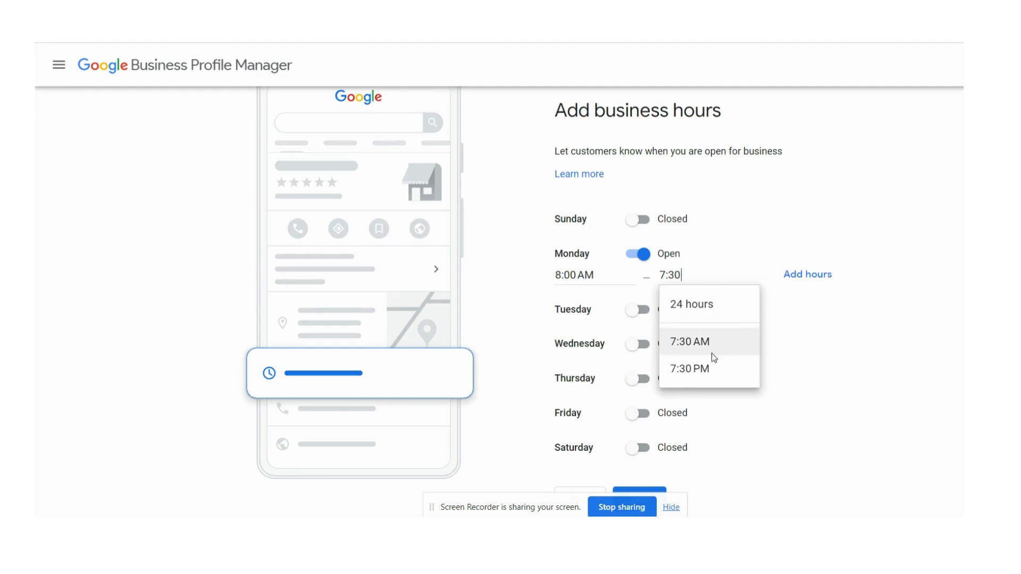
Set Monday hours to 8:00 AM–7:30 PM and continue to the next step
left_click(688, 369)
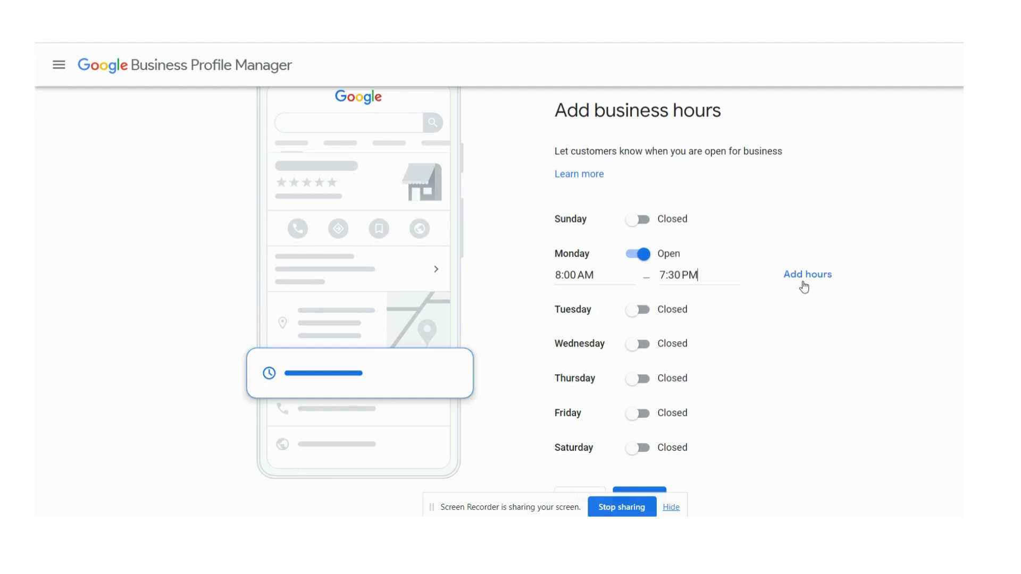
left_click(807, 275)
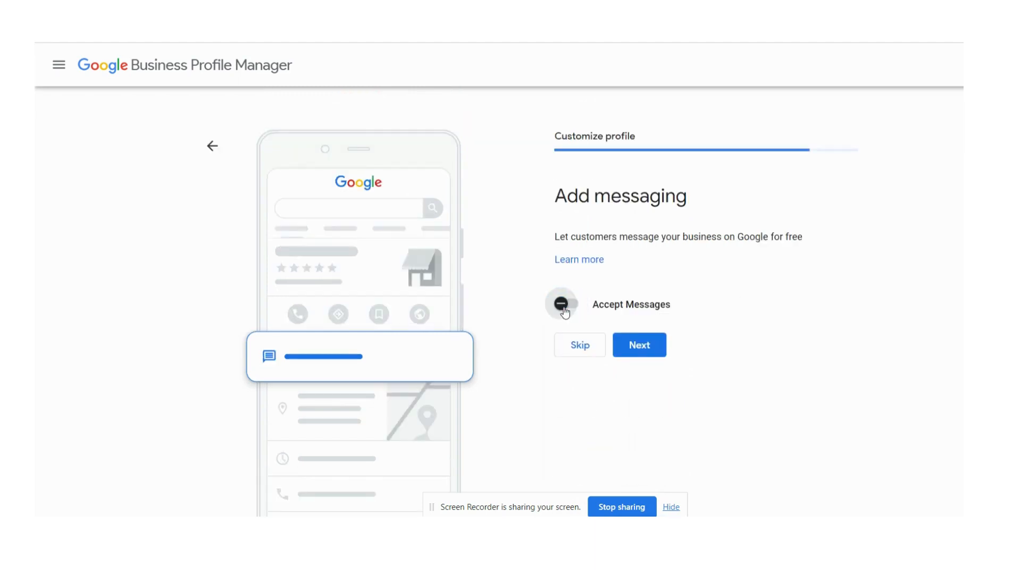
mouse_move(582, 311)
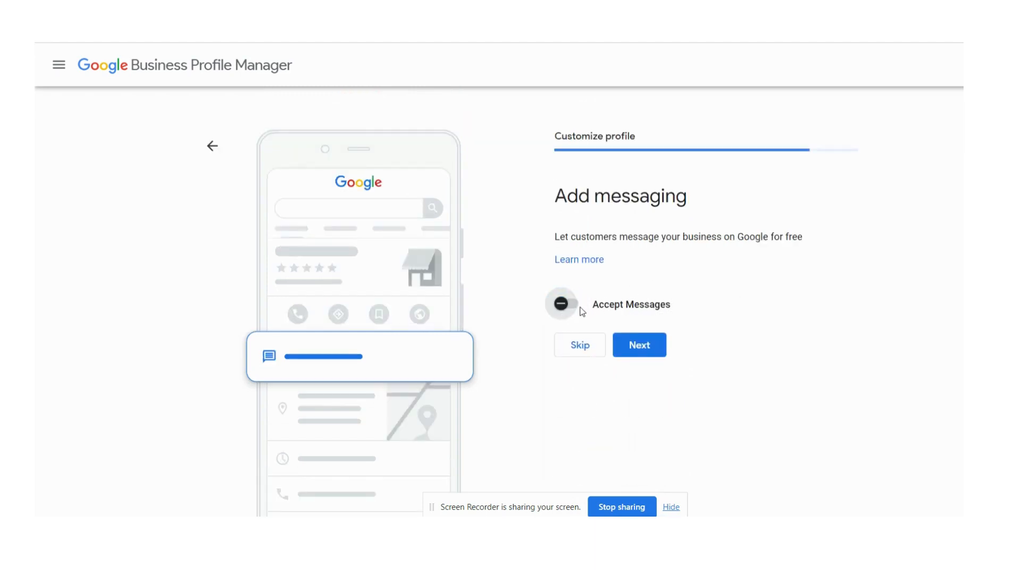
Accept the messaging setting and continue to the business description step
left_click(638, 344)
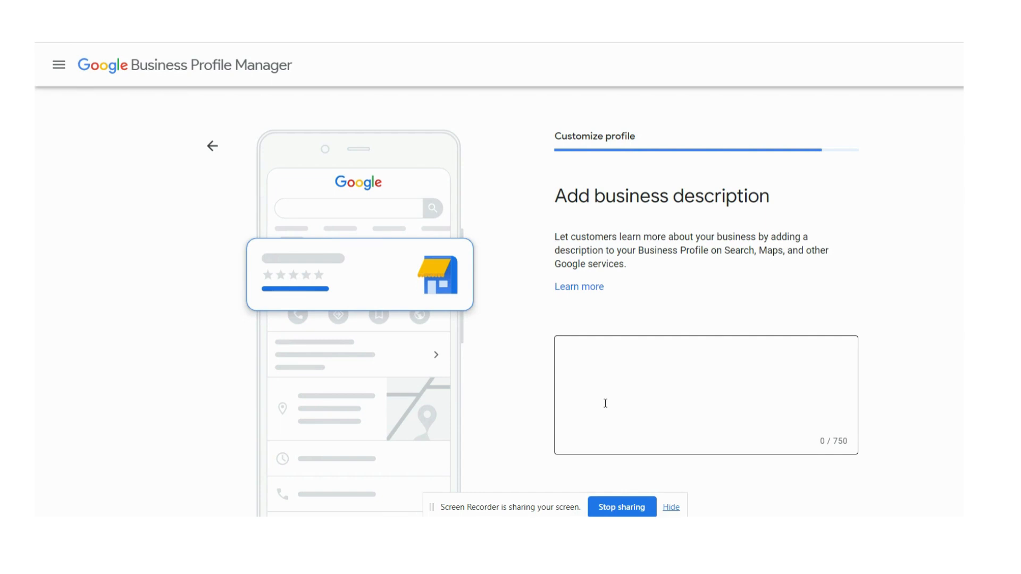
Enter the 403-character Miracle Gifting welcome description and continue to store photos
type("Located at the heart of our community, Miracle Gifting has been delighting customers with its unique and diverse collection, creating moments of joy, celebration, and connection for all.")
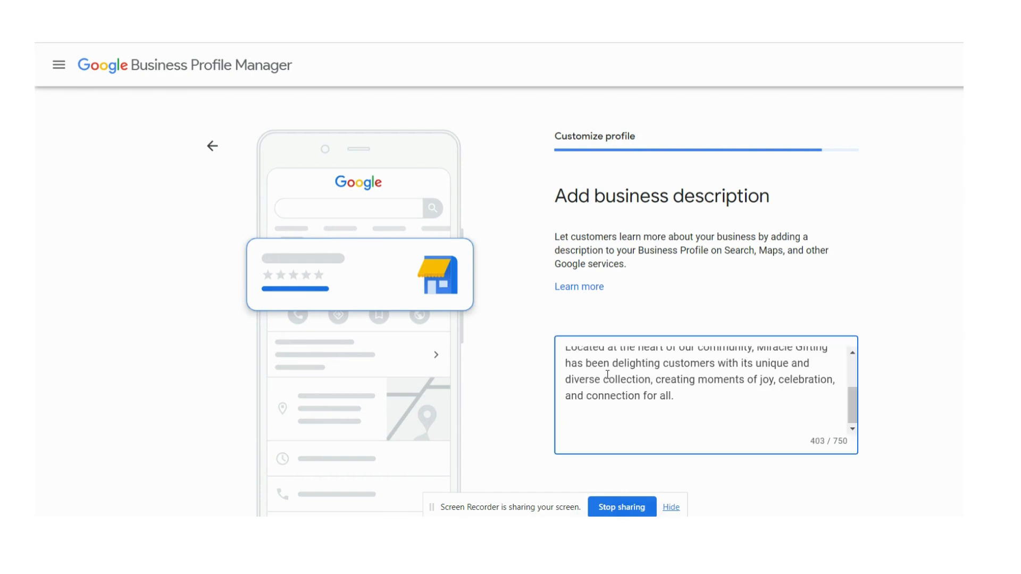
scroll("up", 3)
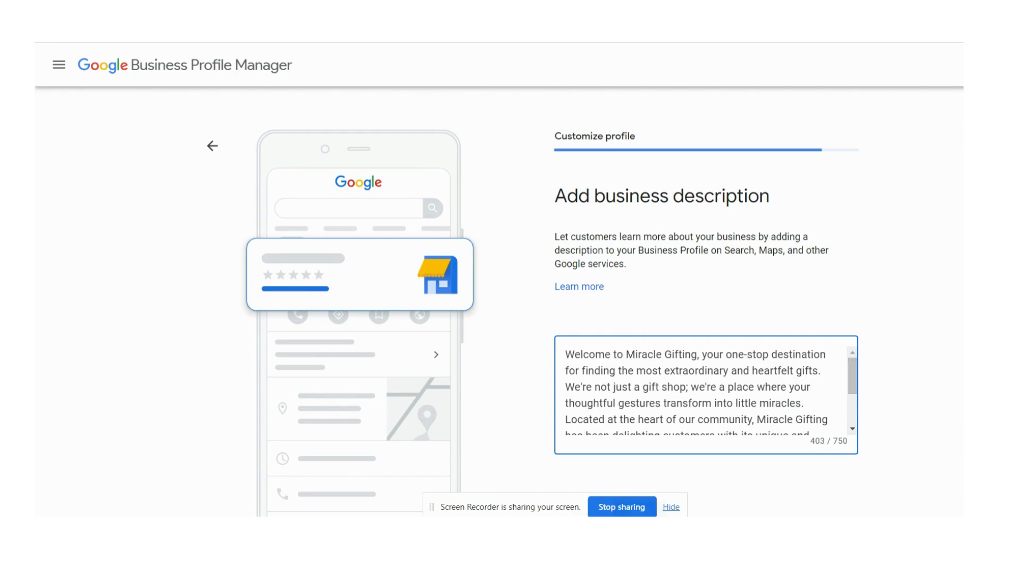
scroll("down", 3)
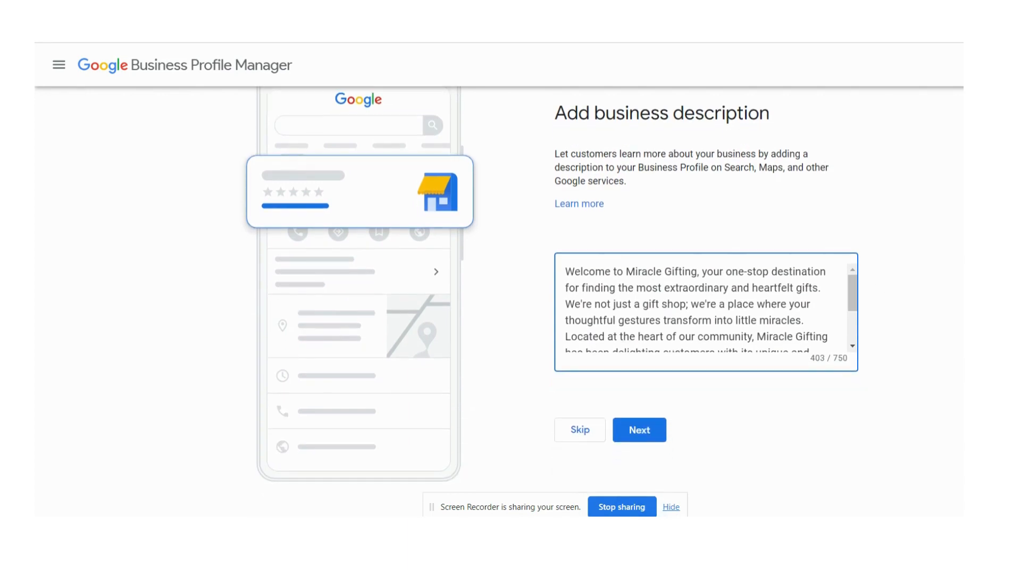
left_click(639, 430)
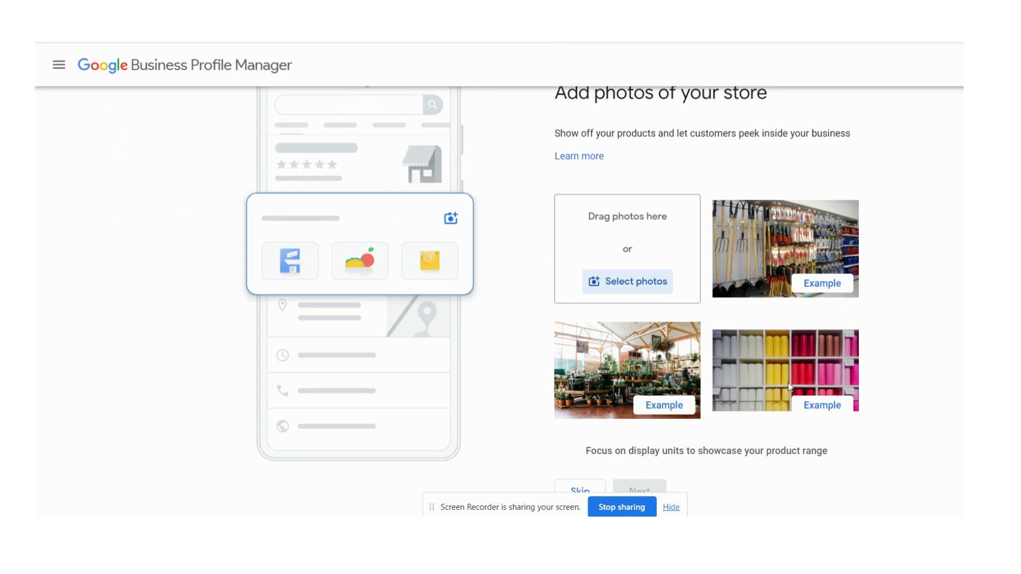
mouse_move(800, 470)
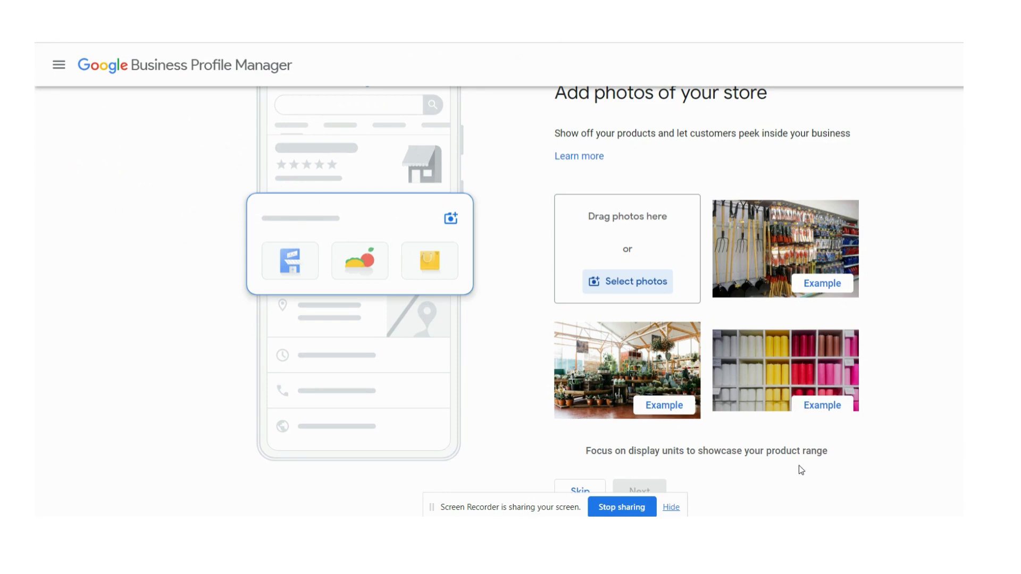
Skip adding store photos and continue
scroll("down", 3)
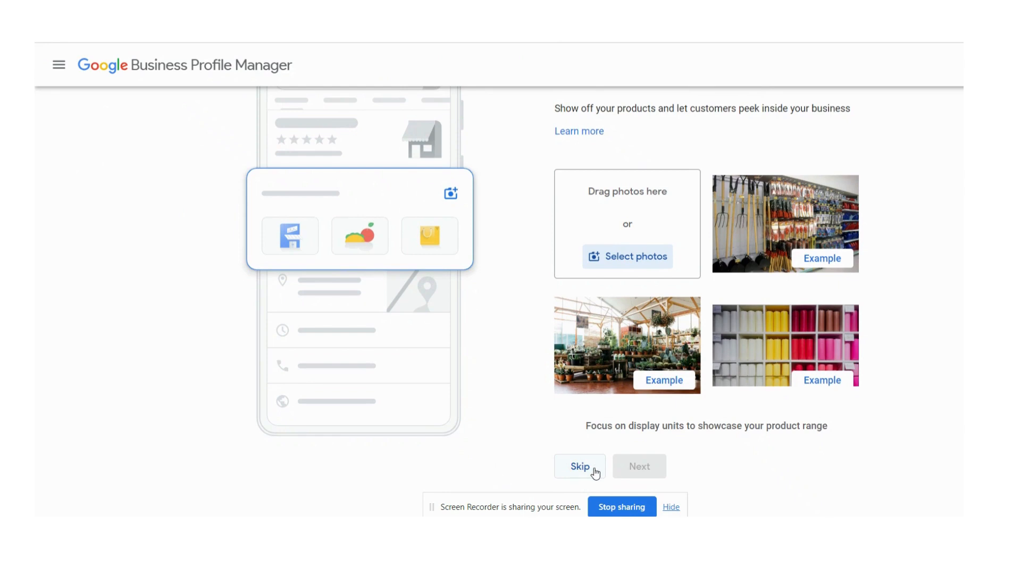
left_click(578, 466)
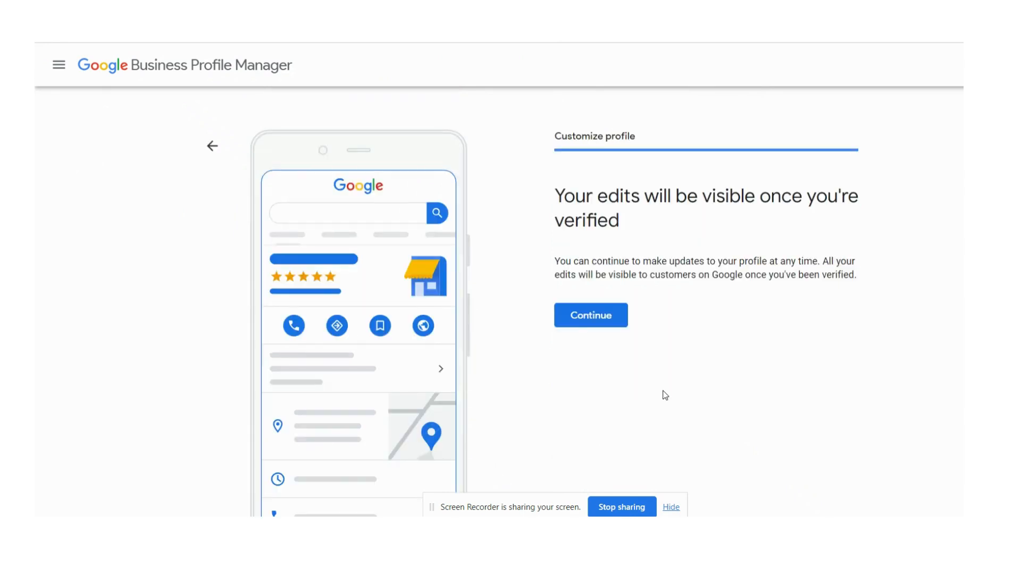
mouse_move(673, 400)
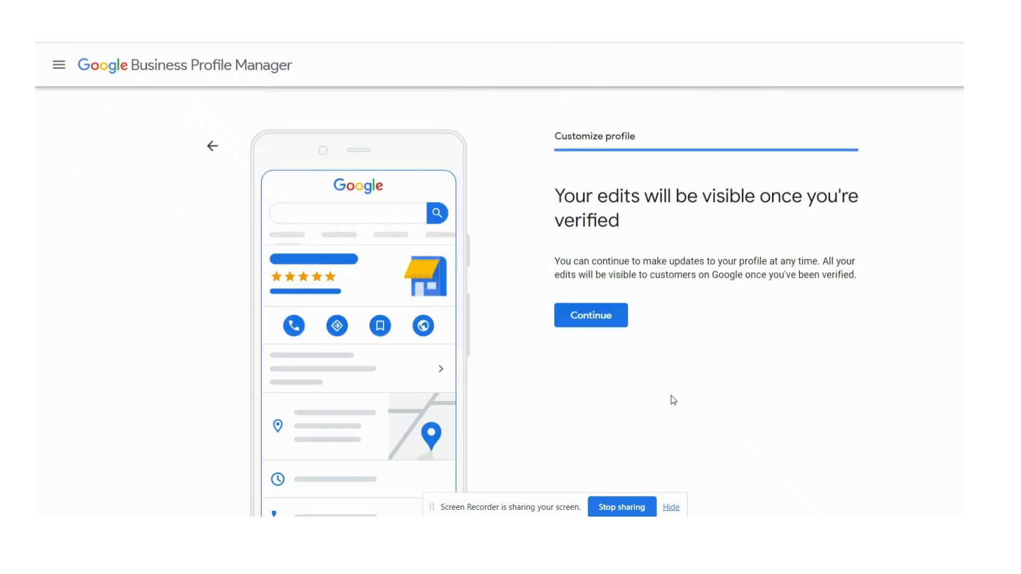
mouse_move(212, 146)
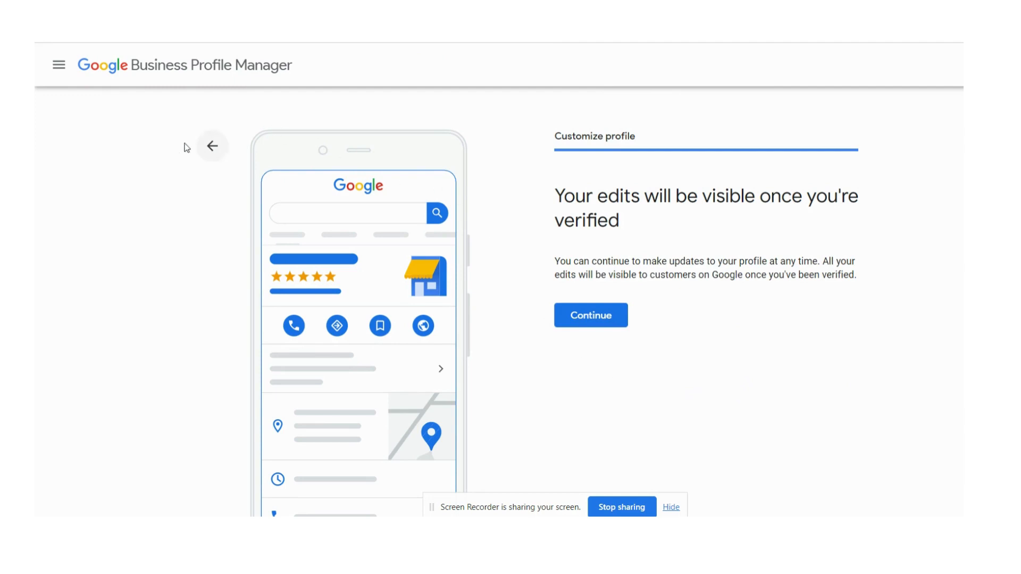